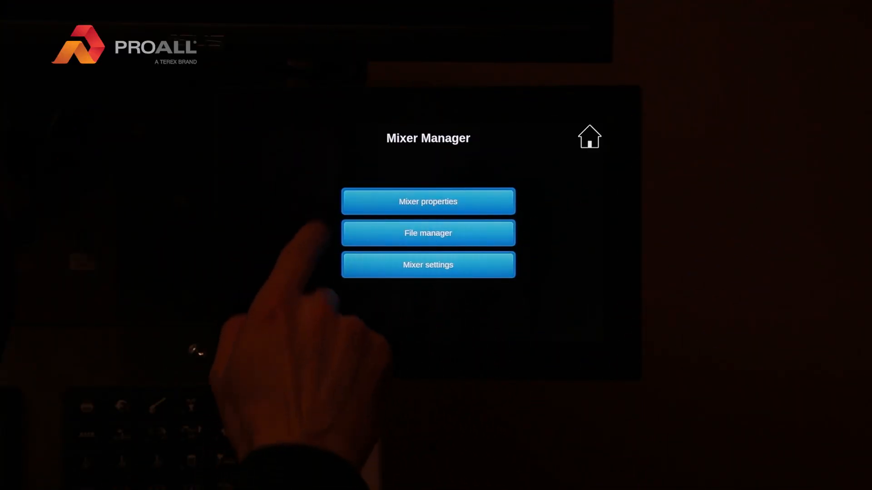
Review Mixer properties, then enter Mixer Settings and check the Components list
click(428, 201)
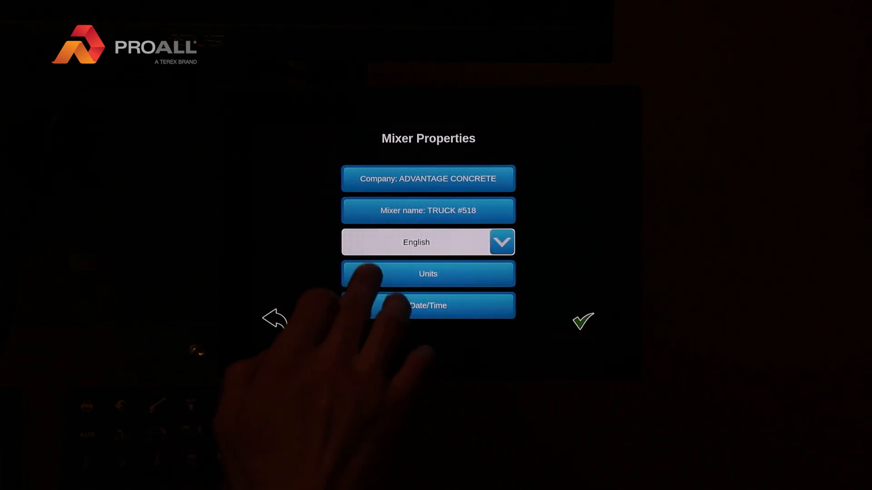
click(427, 273)
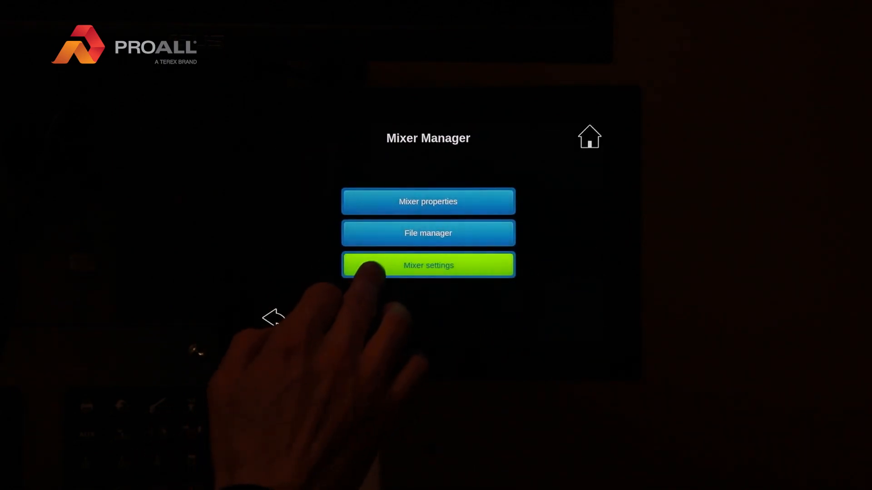
click(428, 265)
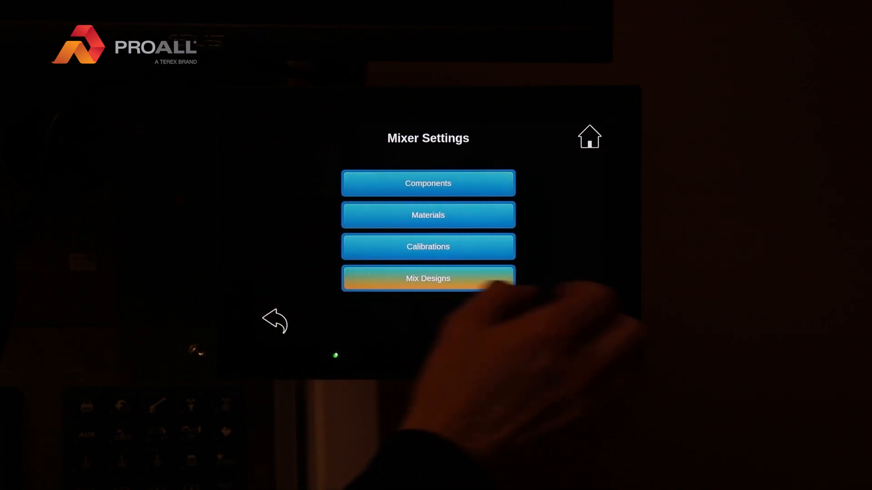
click(427, 182)
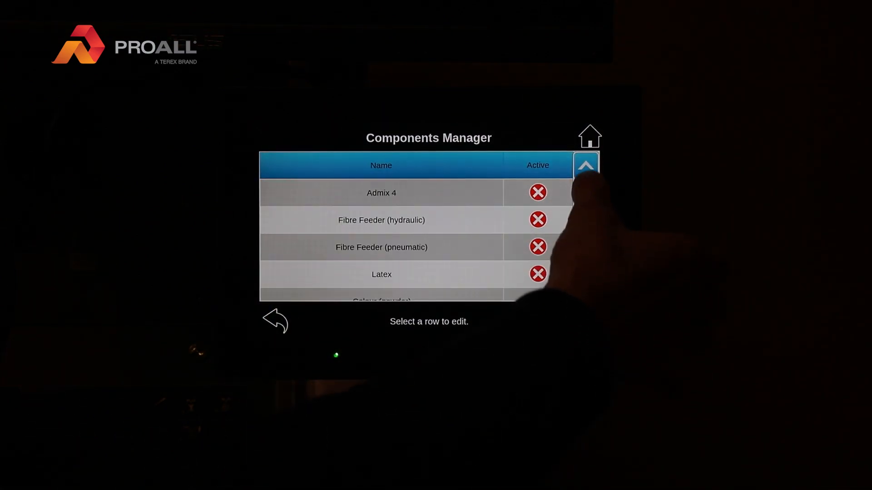
click(275, 320)
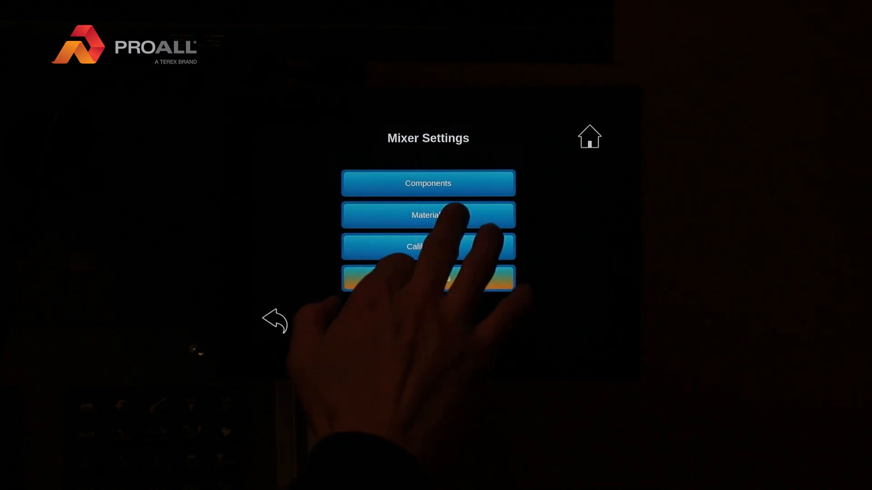
Add an Admix material named air20 to the Materials Manager and return to Mixer Settings
click(428, 215)
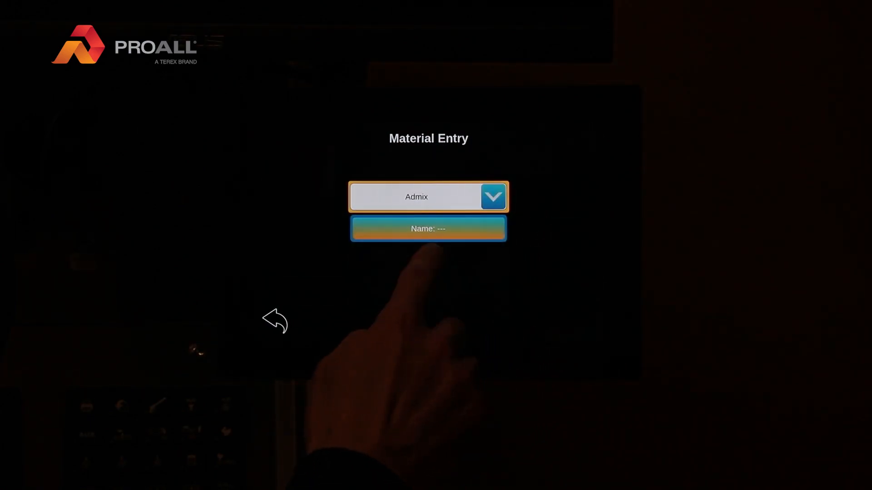
click(428, 228)
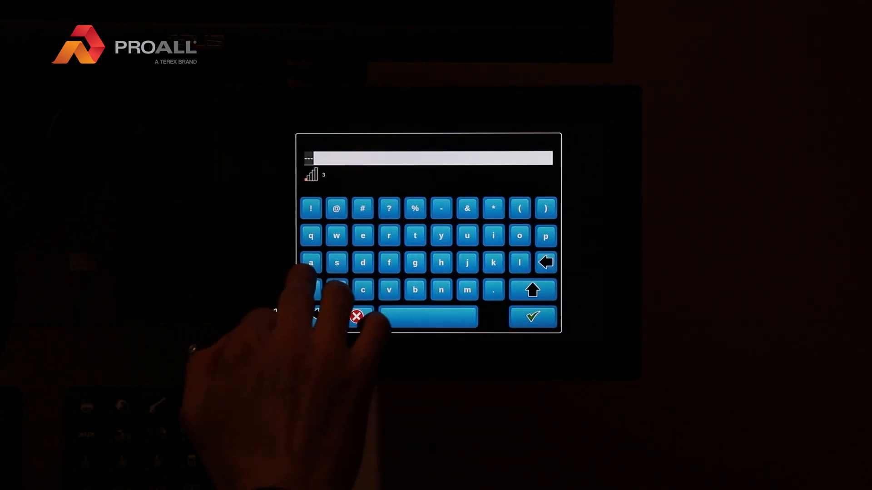
text(air)
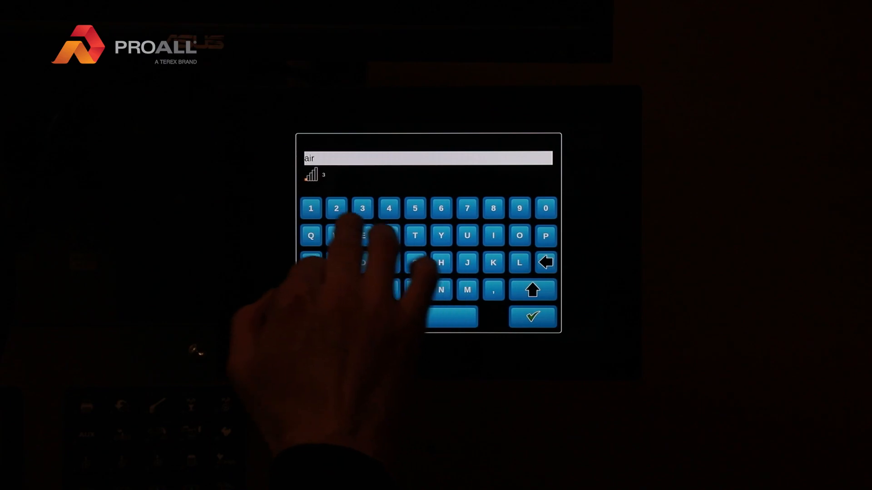
click(532, 317)
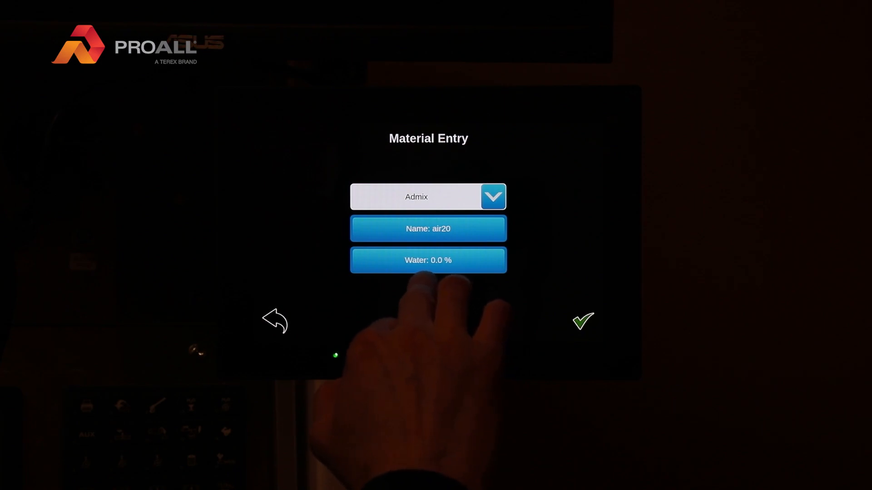
click(428, 260)
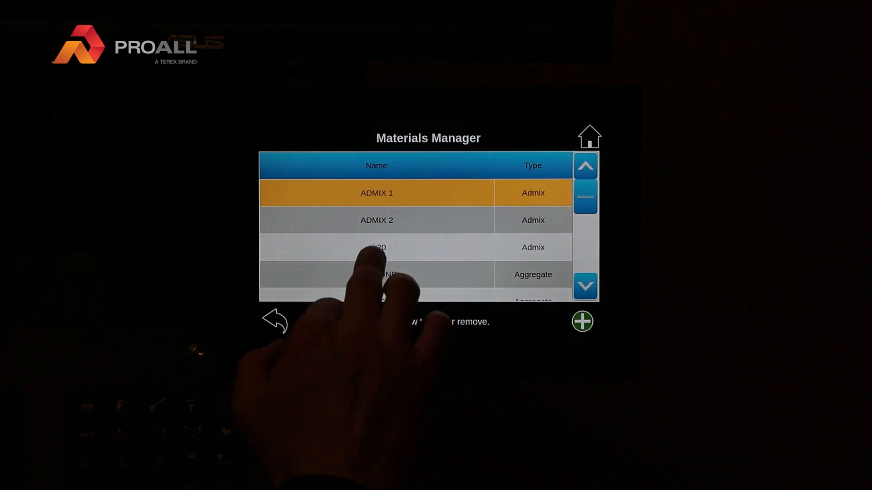
click(375, 247)
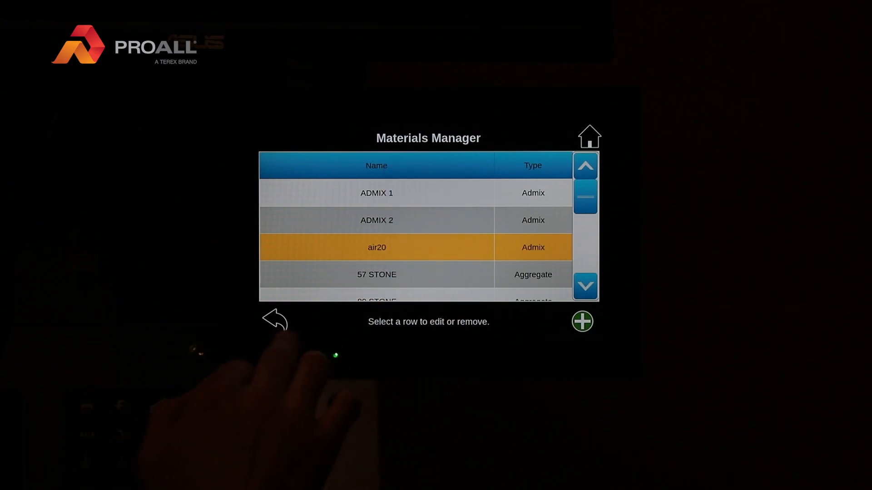
click(273, 320)
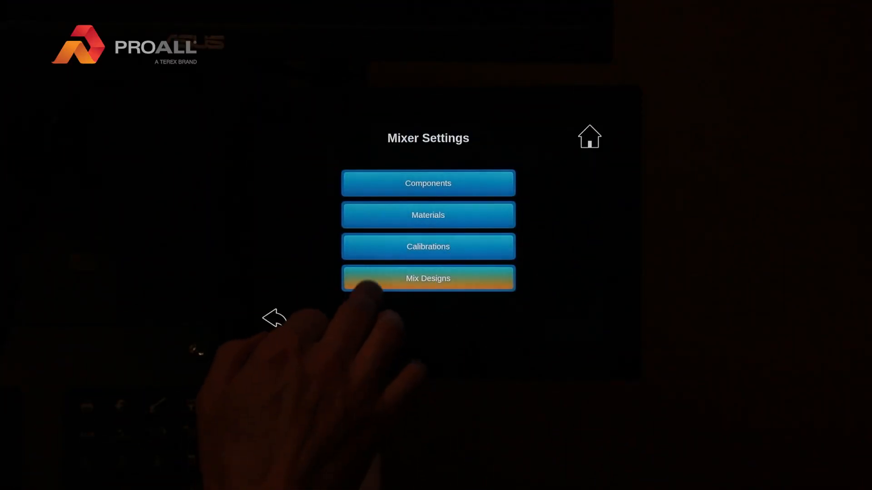
Create a gate calibration entry for Gate A with 89 STONE and show its Gate Trials list
click(427, 246)
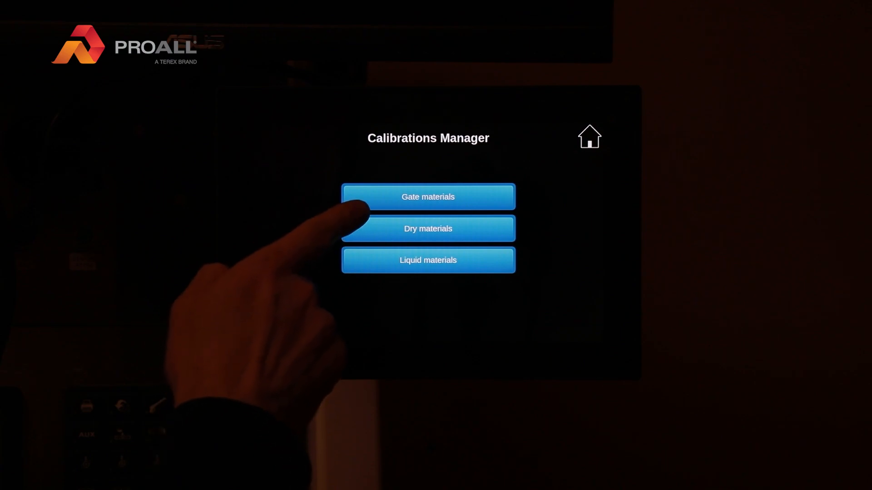
click(427, 196)
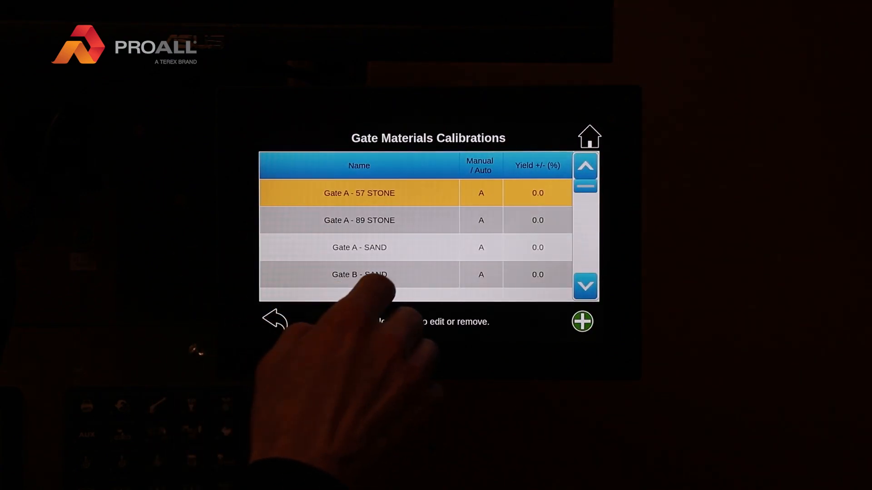
click(358, 192)
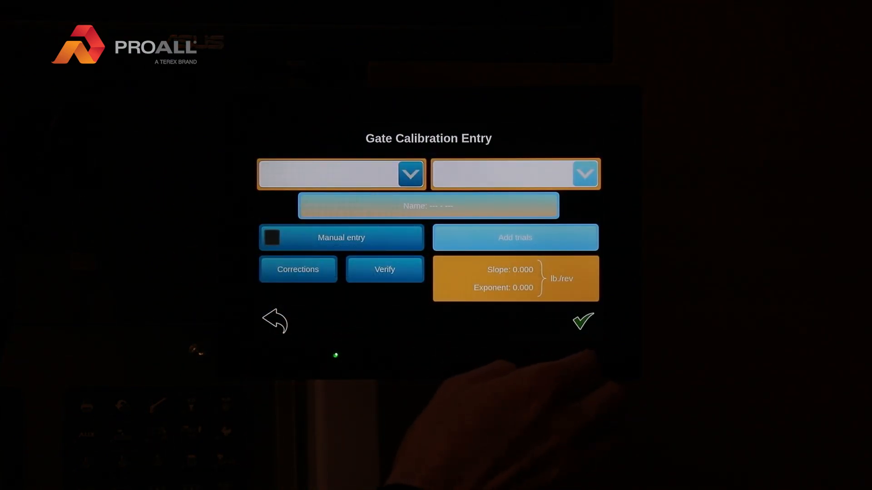
click(340, 174)
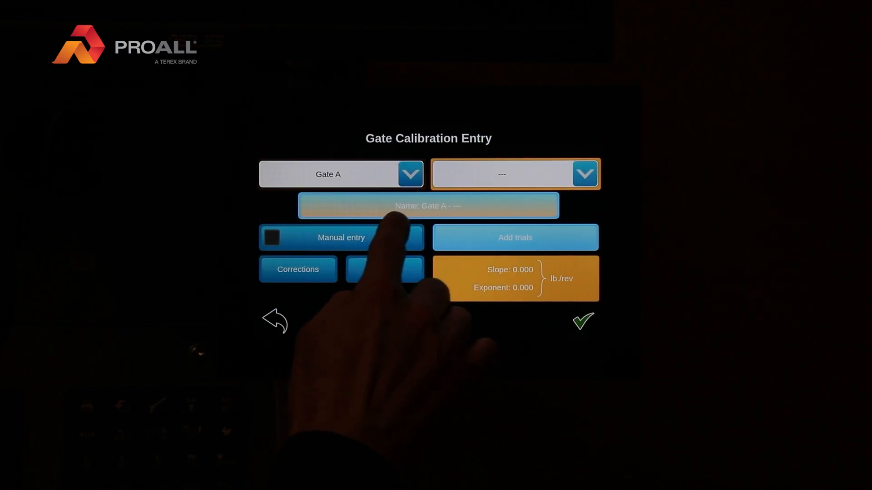
click(584, 173)
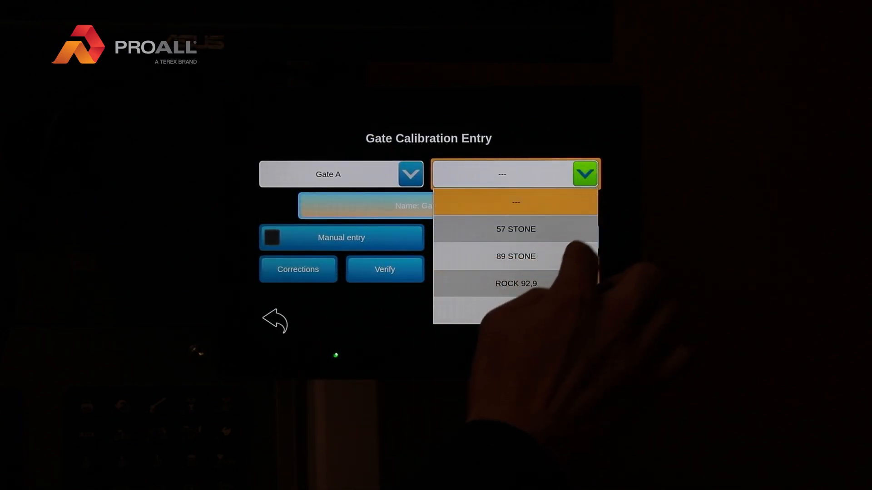
click(514, 256)
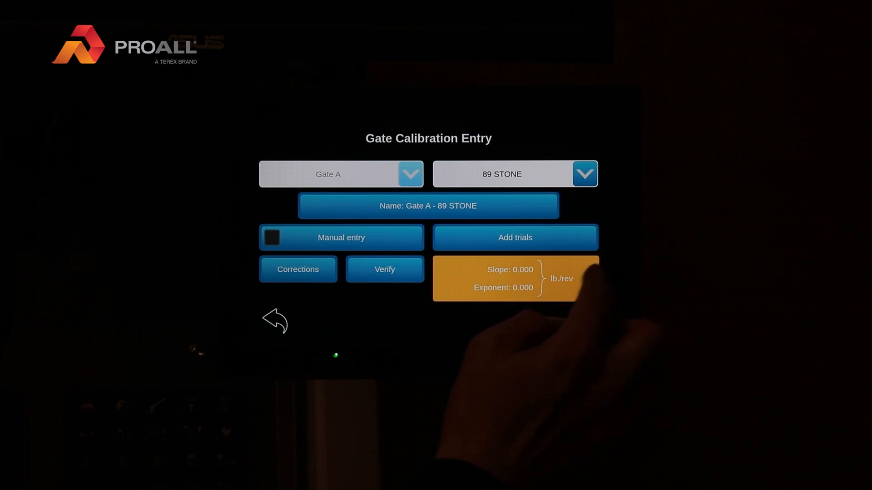
click(514, 236)
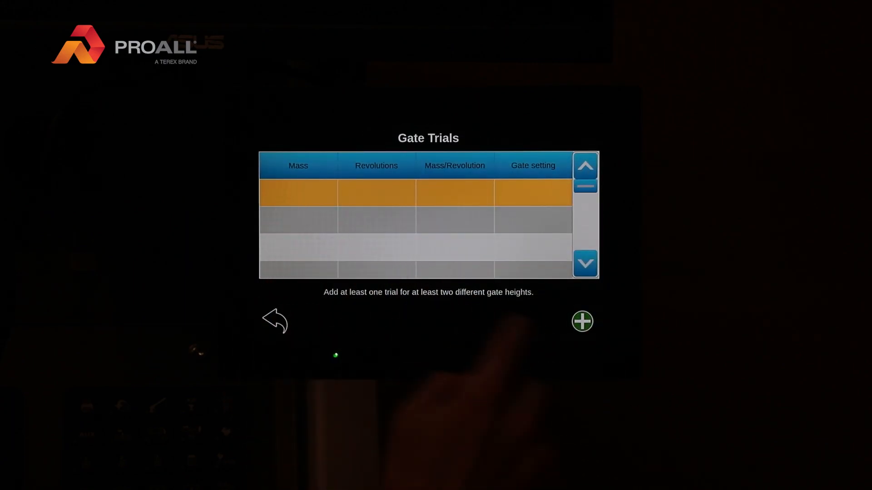
Add a gate trial targeting 6.0 rev and run it, listing Gate A - 89 STONE in calibrations
click(581, 322)
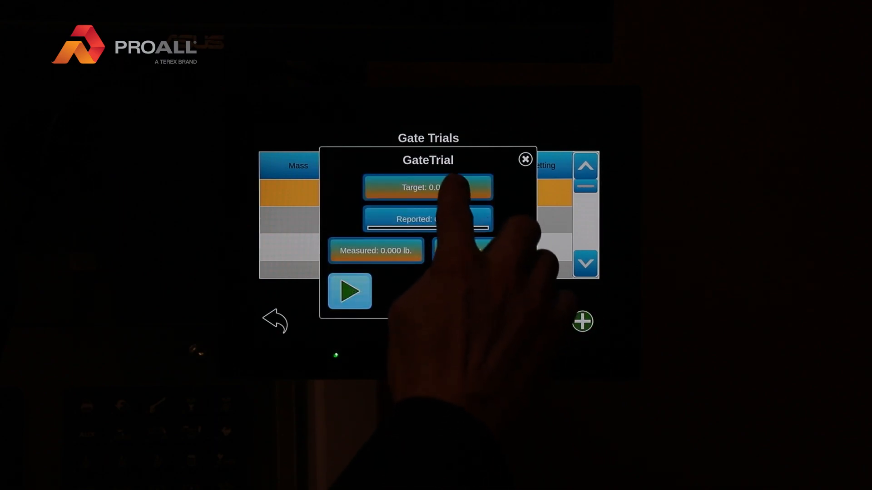
click(428, 187)
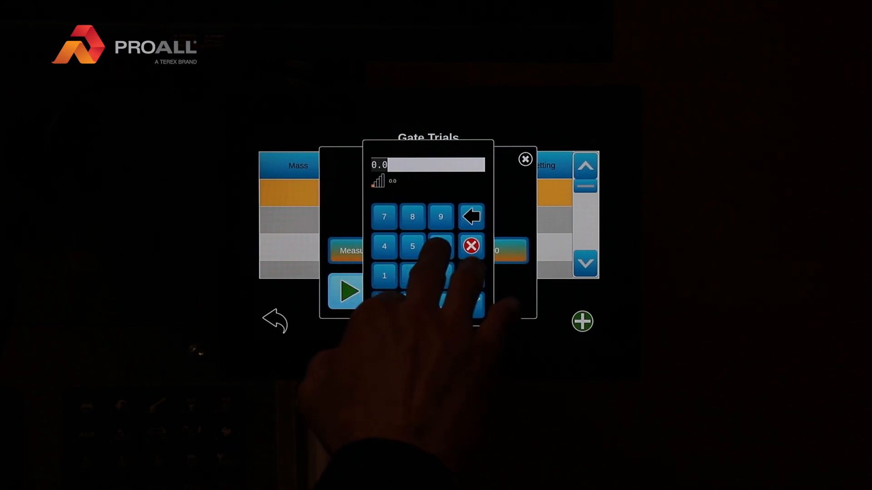
click(441, 246)
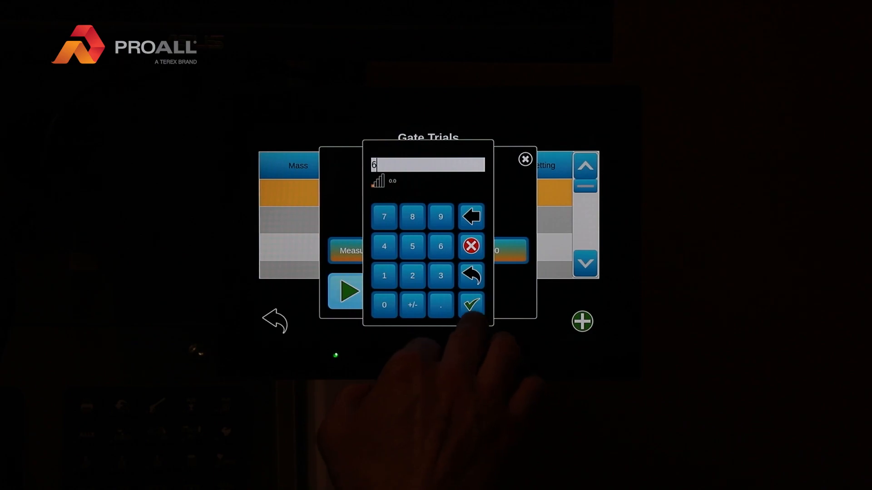
click(470, 304)
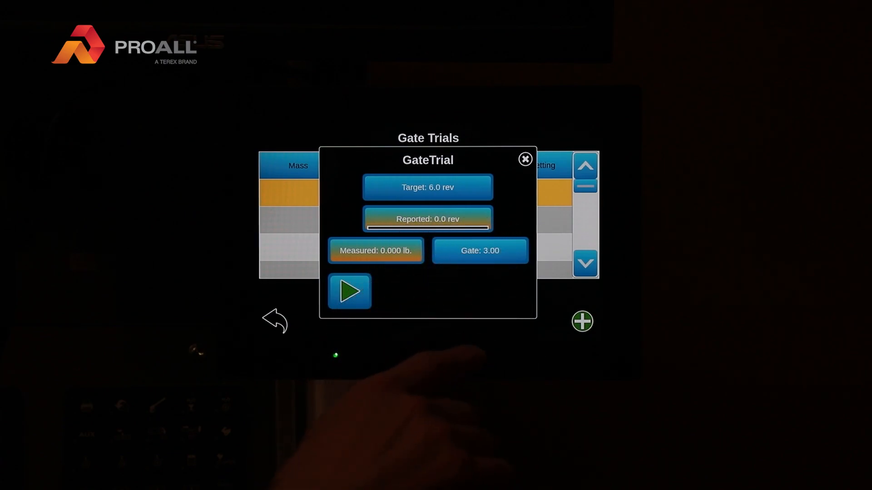
click(349, 291)
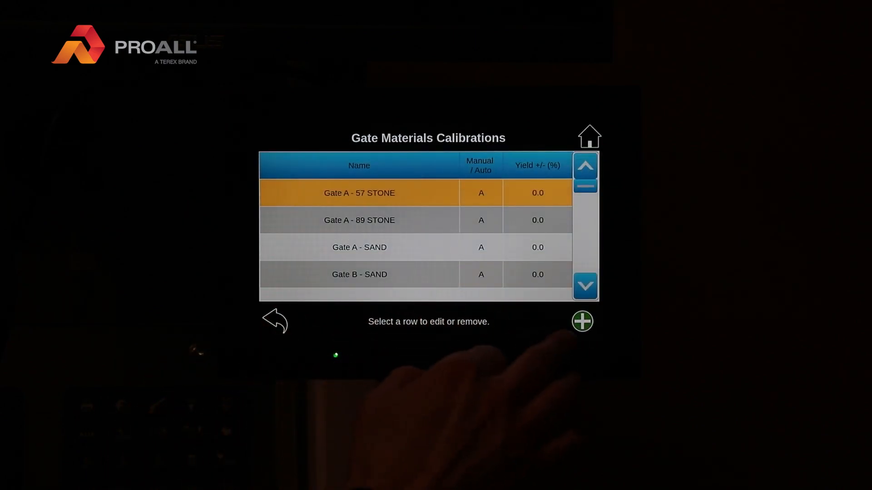
Start a dry material calibration for Cement Bin - CEMENT and show its trials list
click(273, 320)
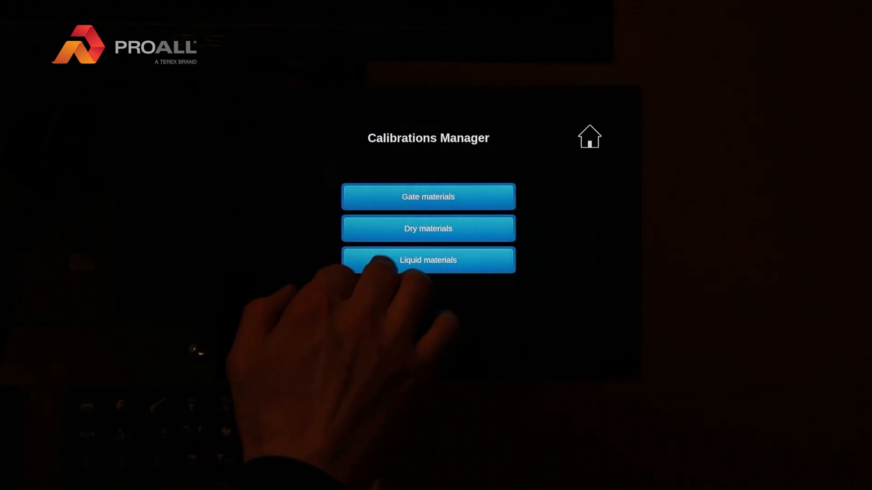
click(428, 229)
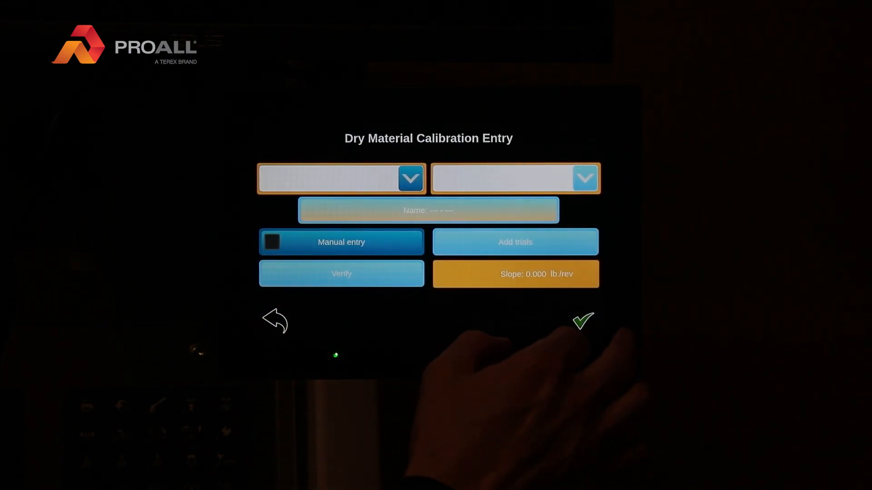
click(340, 179)
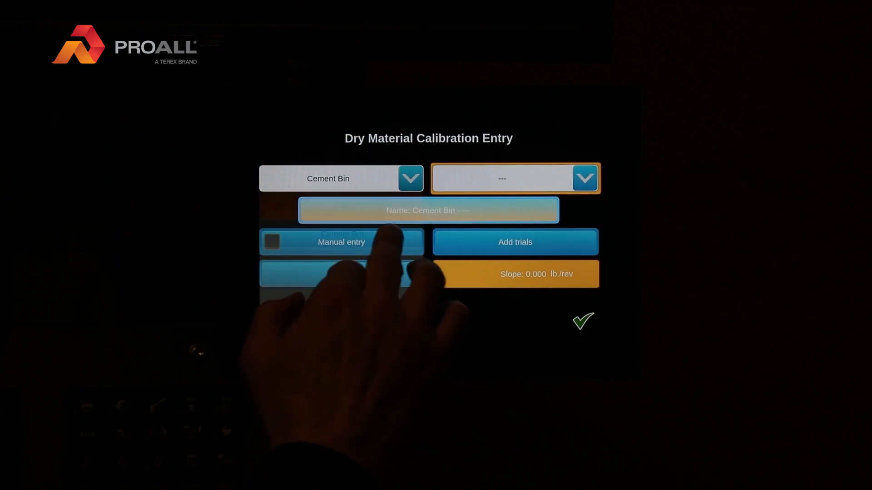
click(514, 179)
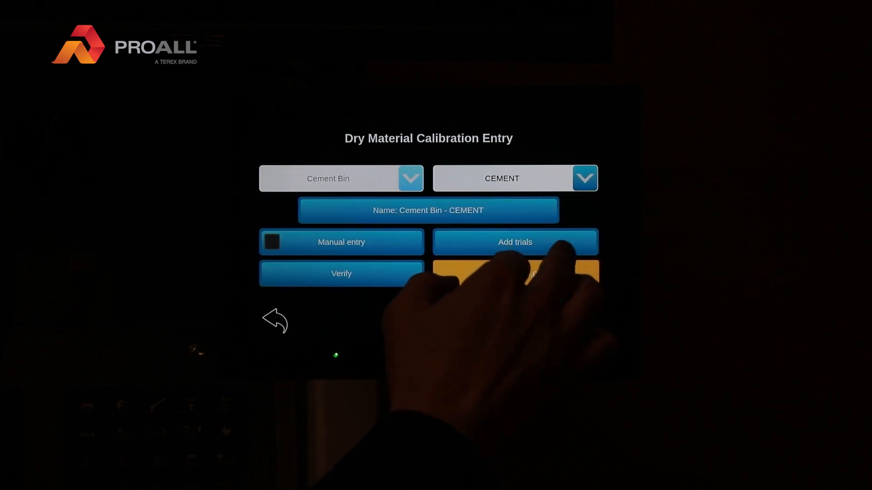
click(514, 241)
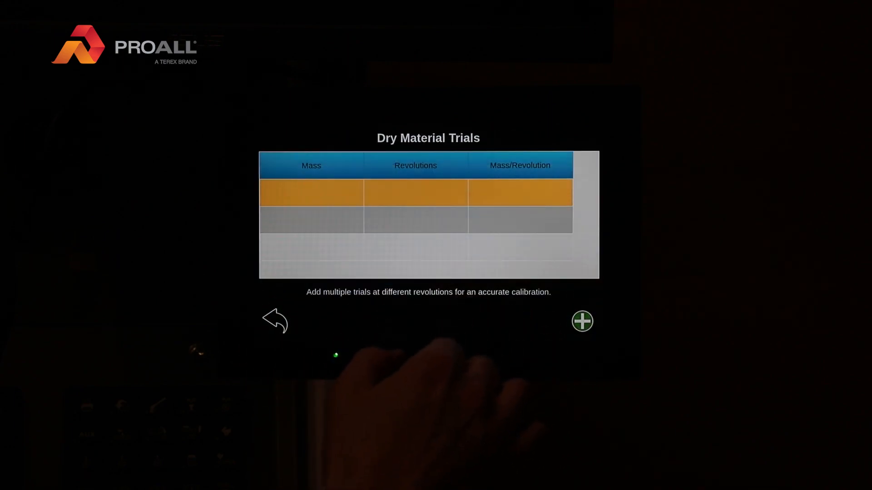
Run a 6-revolution cement trial with measured mass, saving the calibration at 3.630
click(582, 320)
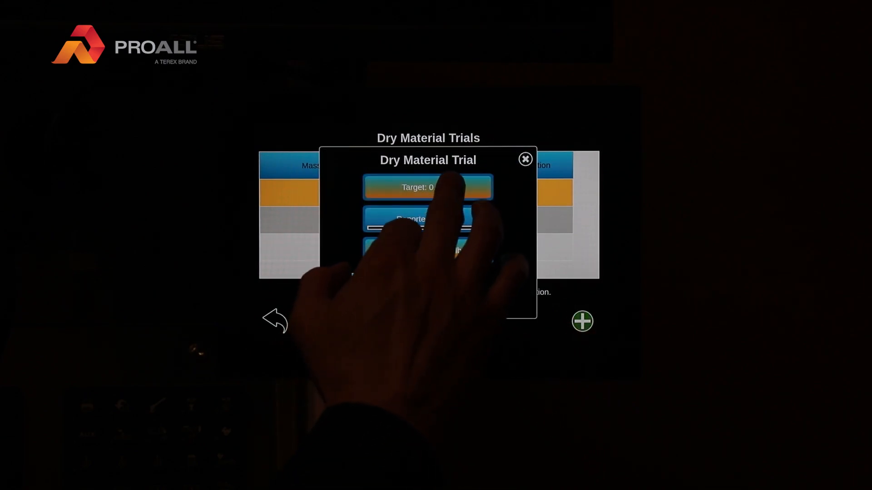
click(427, 187)
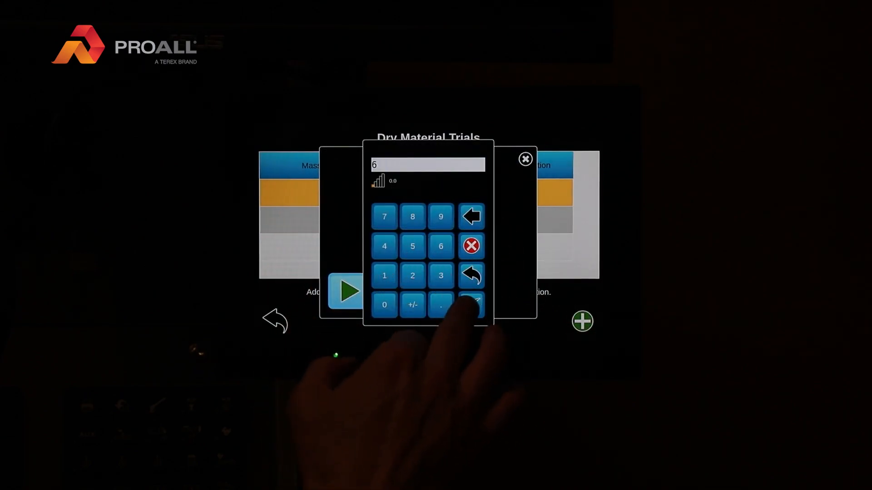
click(470, 305)
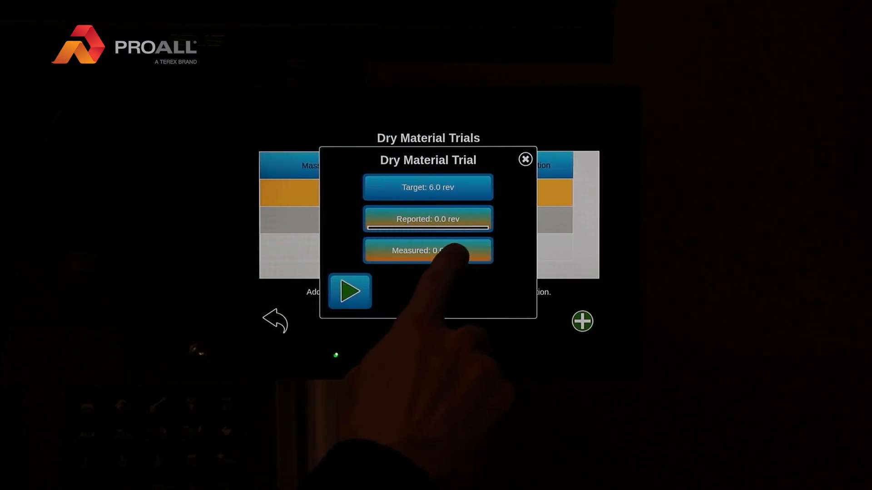
click(428, 251)
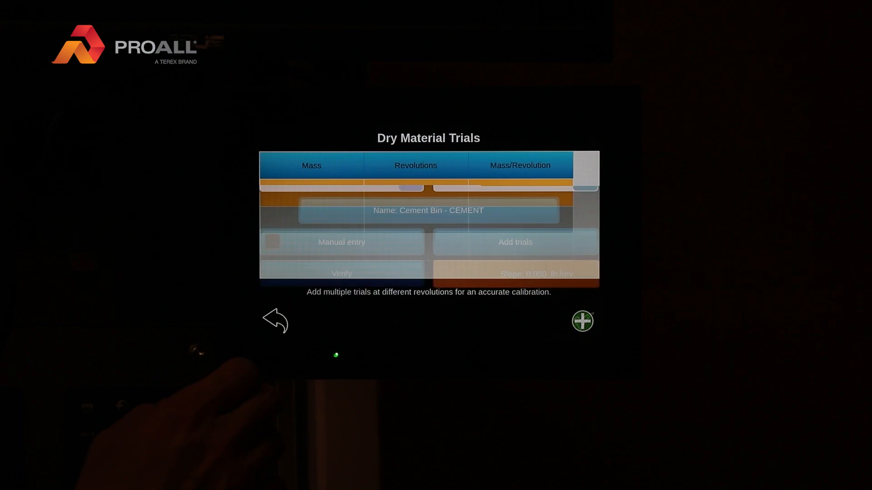
click(274, 321)
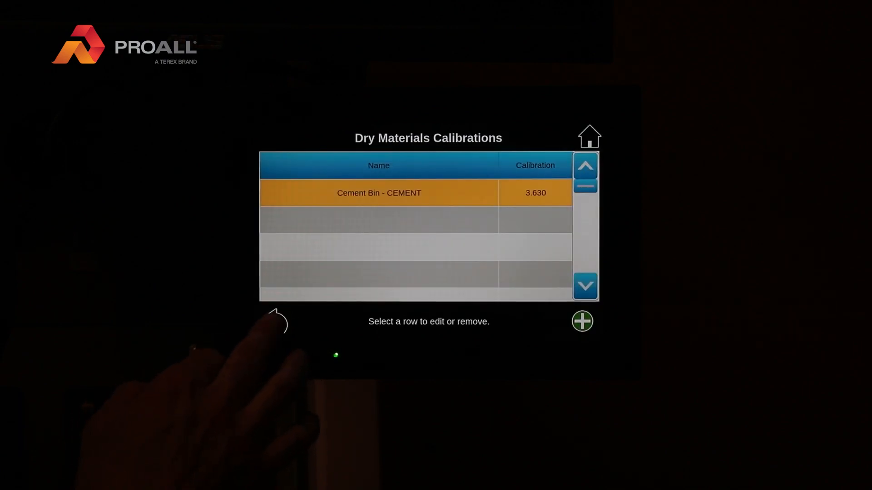
click(276, 322)
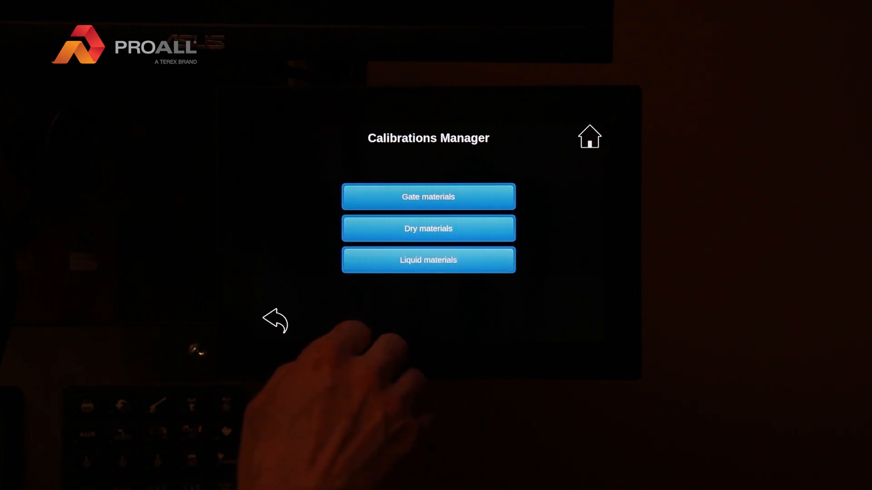
Begin a liquid pulse trial for Admix 1 - air20 with a 10 oz target and run it
click(427, 260)
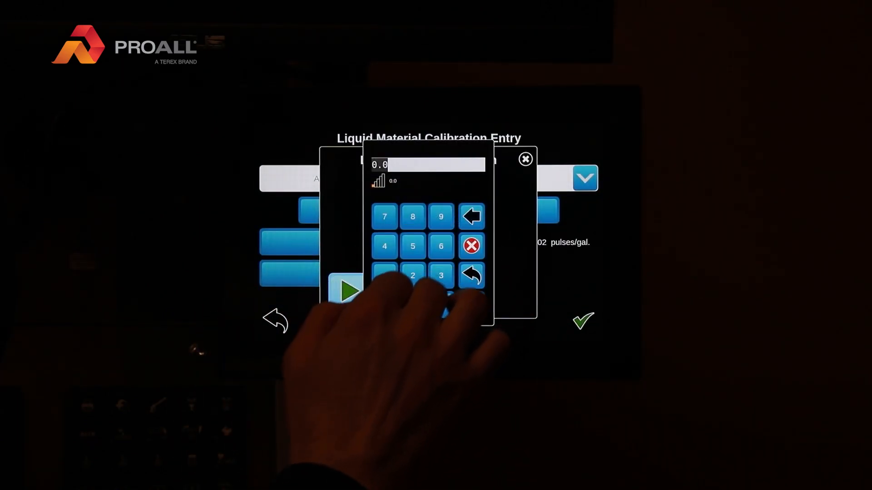
click(384, 277)
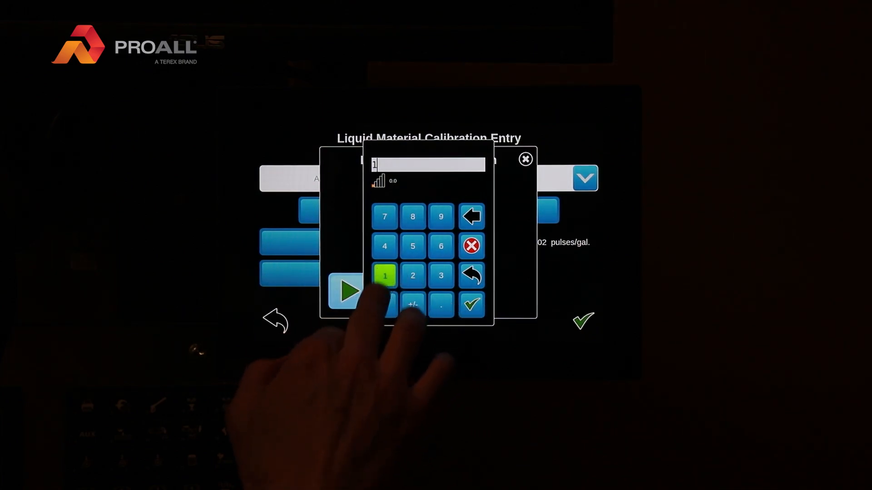
click(470, 304)
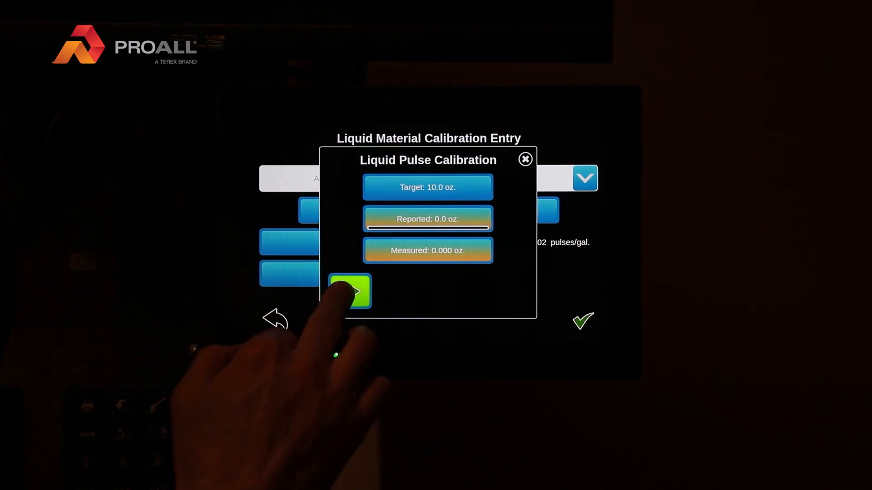
click(349, 291)
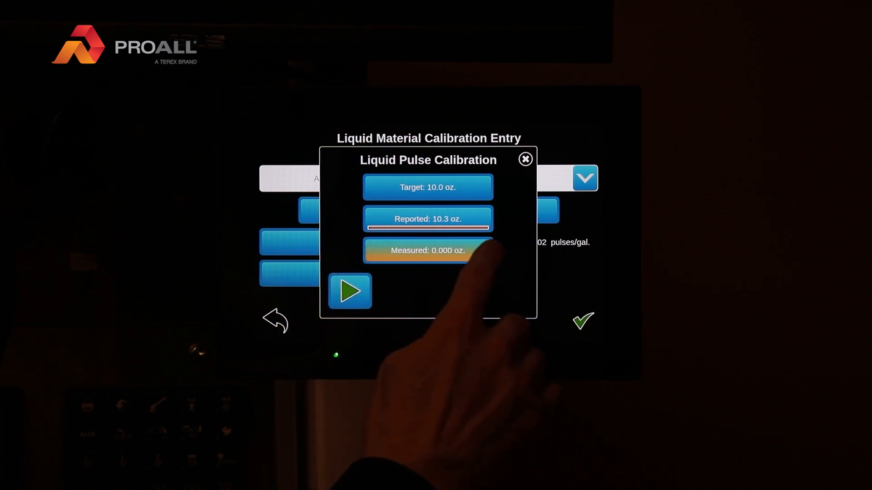
Record 10.3 oz measured, accept 15012 pulses/gal and save the air20 calibration
click(427, 251)
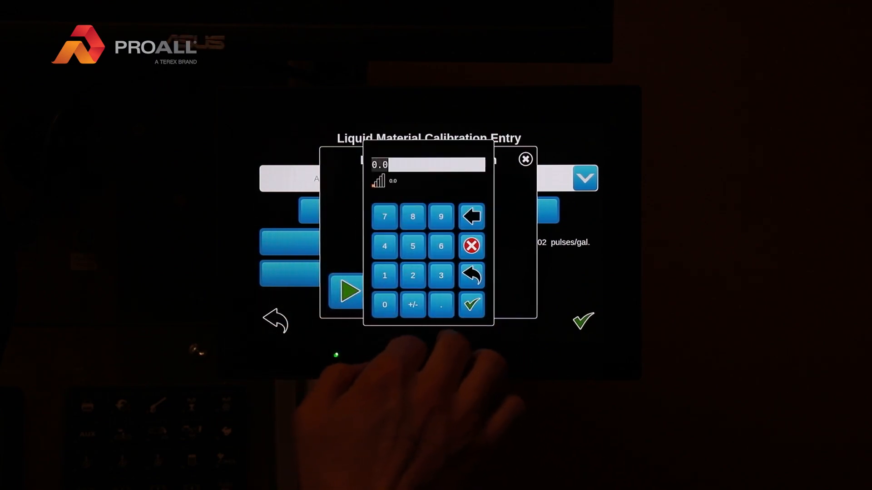
click(470, 304)
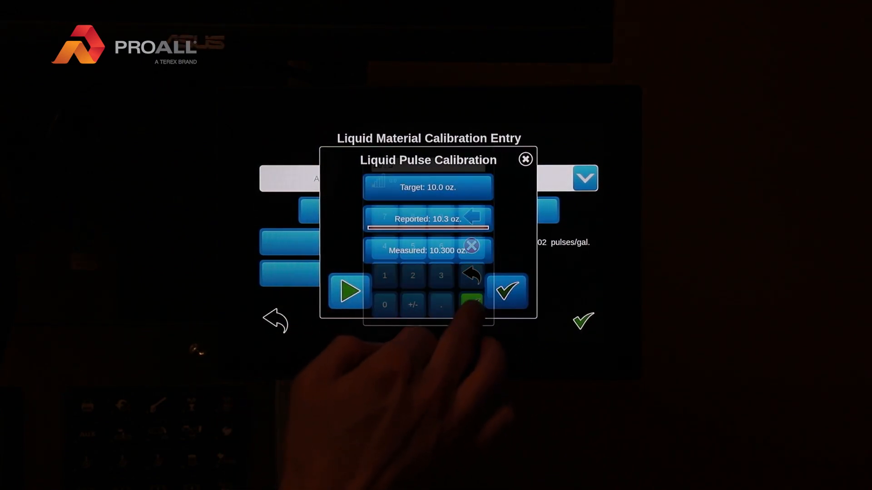
click(506, 291)
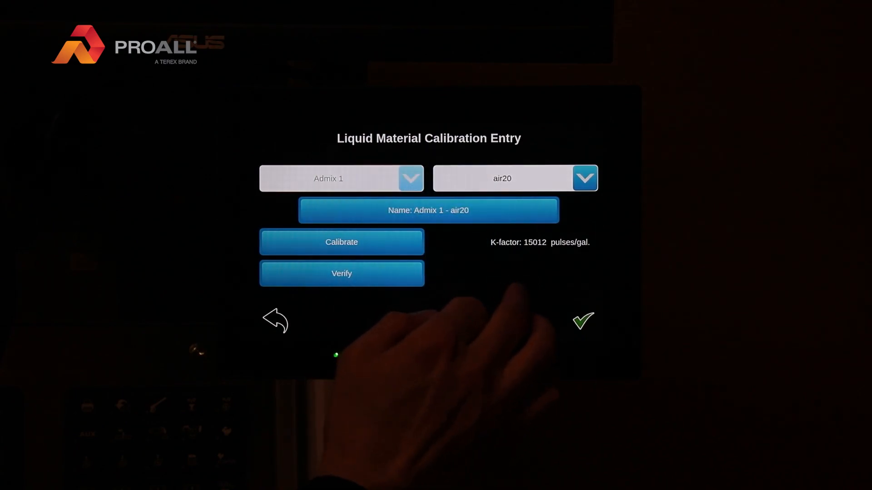
click(582, 321)
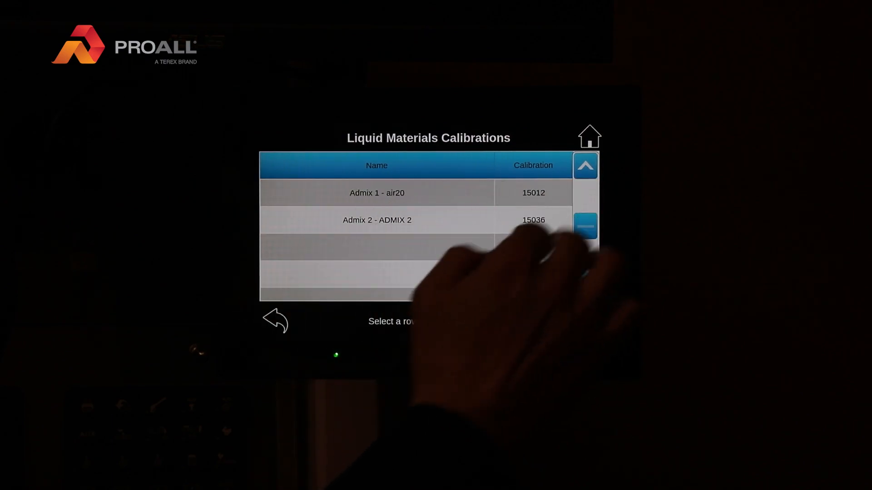
click(274, 320)
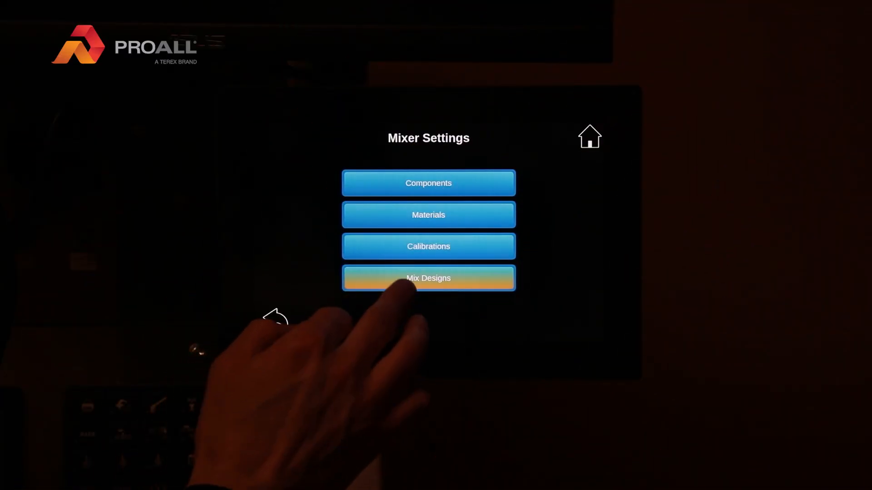
Create mix design TEST 26 with 2500 psi strength and go to its Ingredients Manager
click(428, 278)
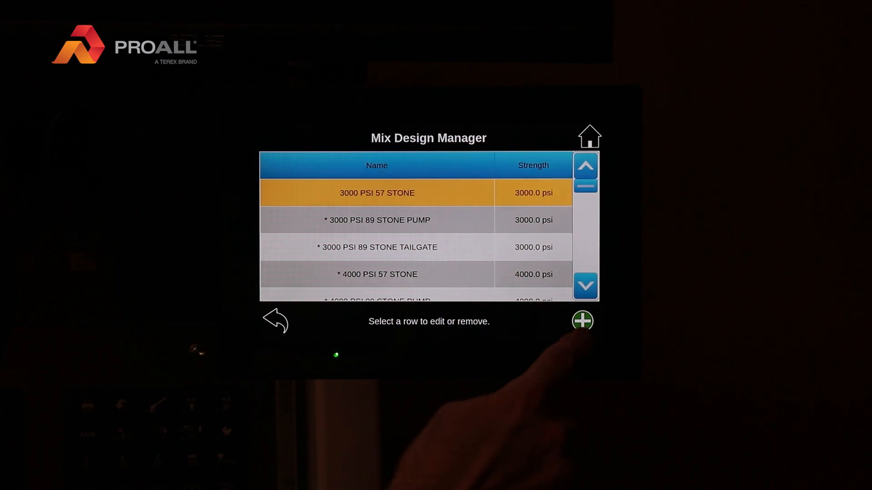
click(582, 320)
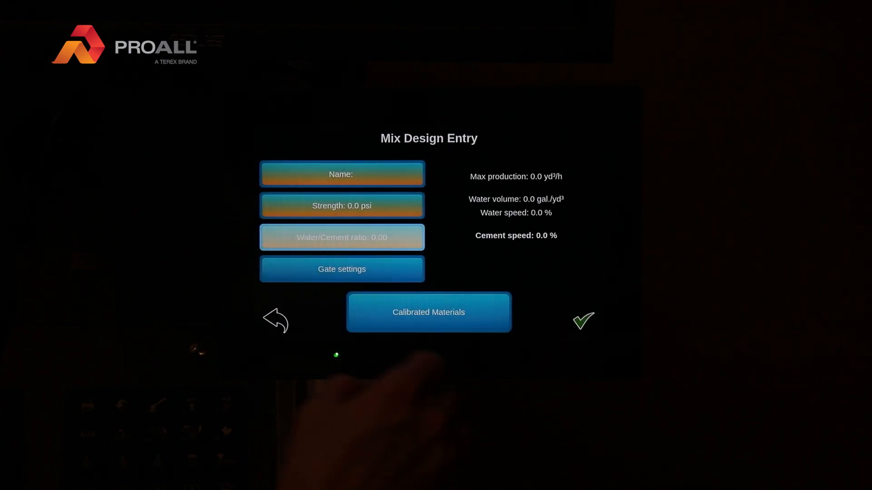
click(341, 174)
text(TEST 26)
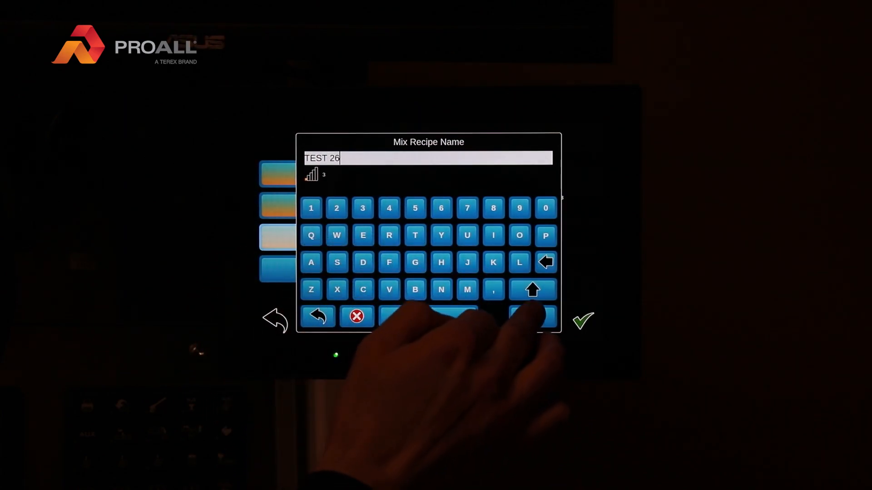
click(582, 321)
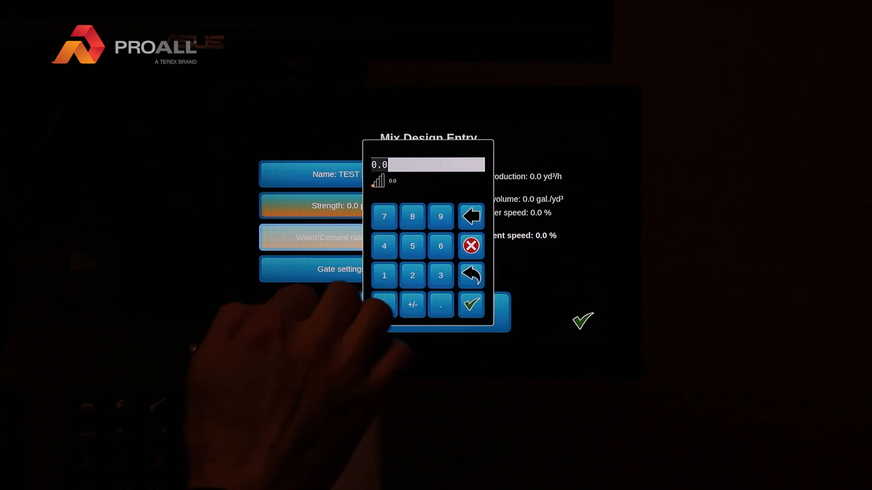
click(413, 246)
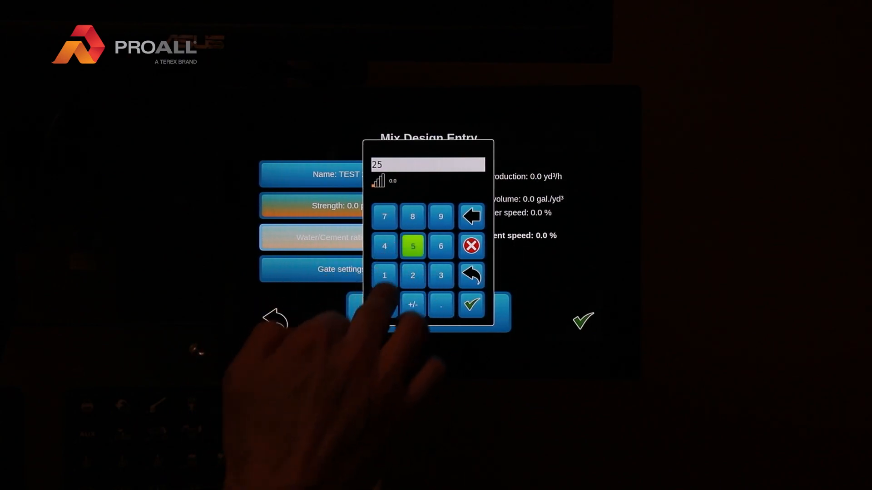
click(471, 304)
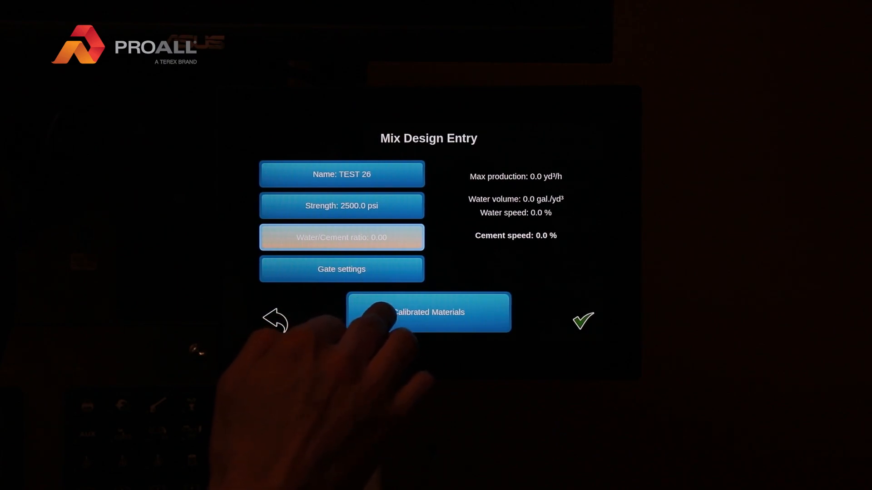
click(427, 311)
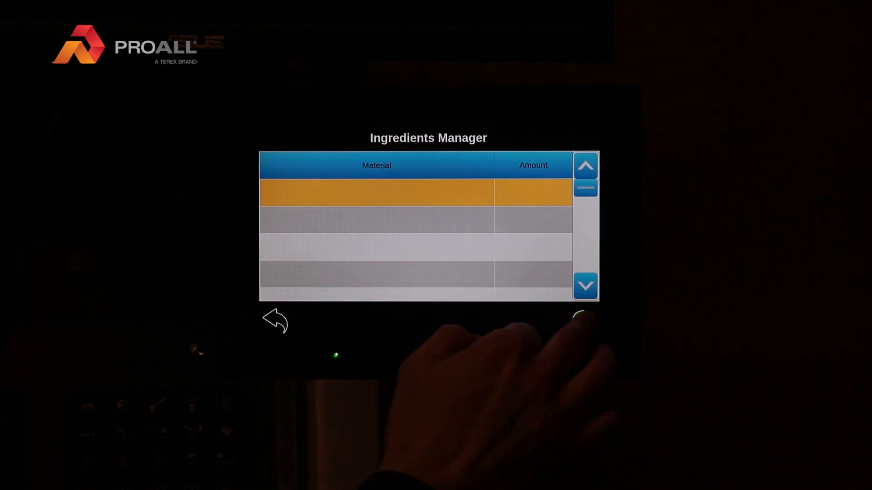
Add the first calibrated-material ingredients to TEST 26, including an amount of 800
click(376, 192)
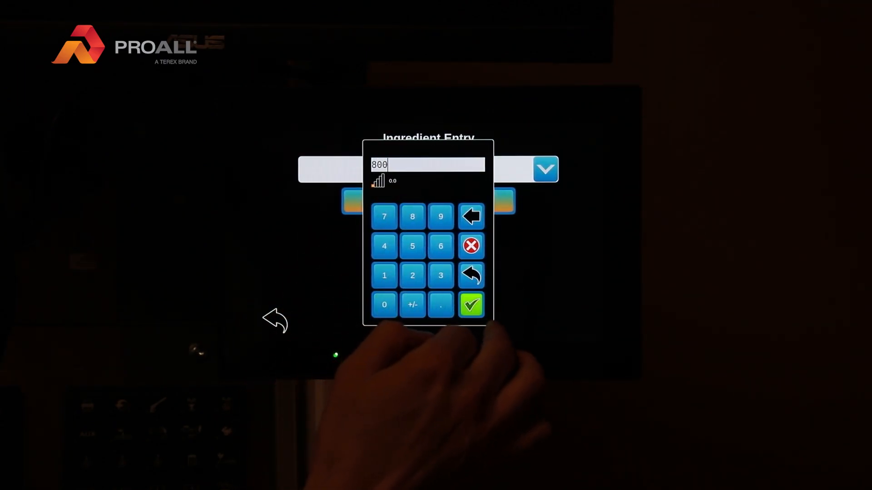
click(470, 304)
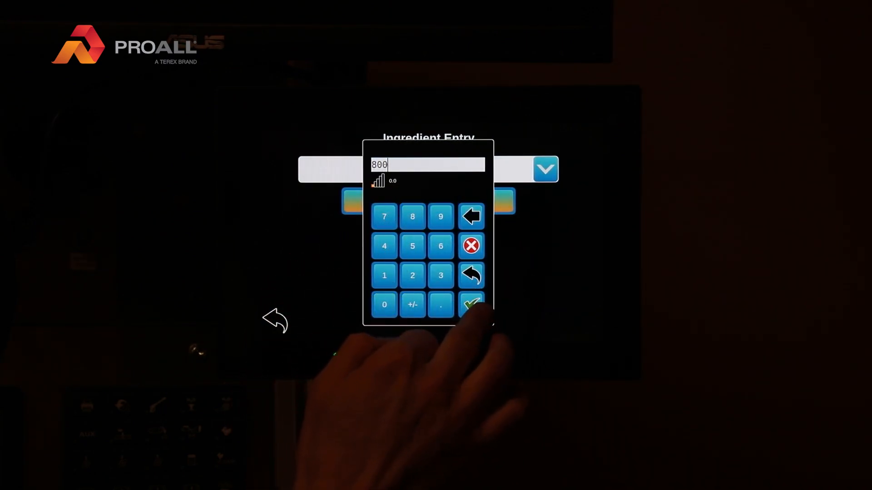
click(472, 304)
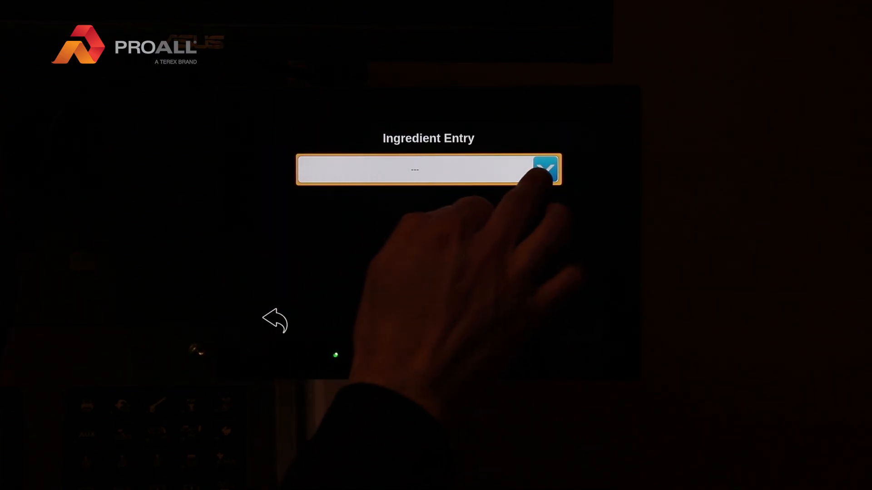
click(545, 169)
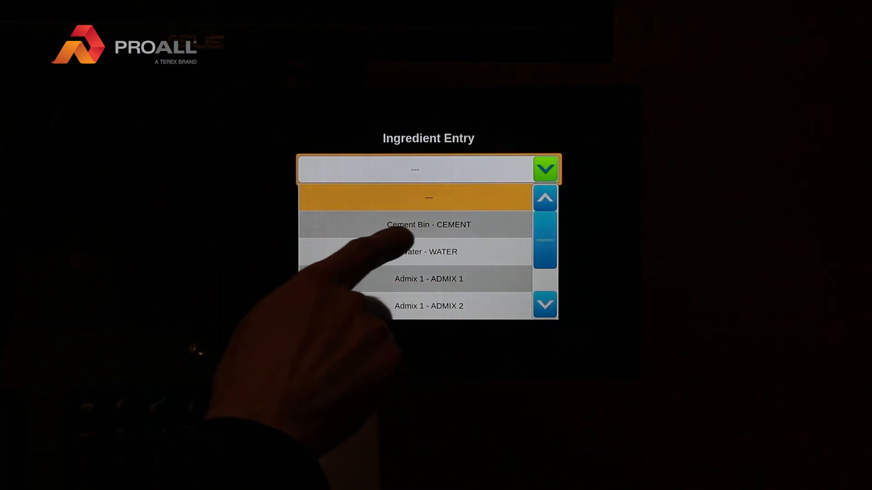
click(428, 224)
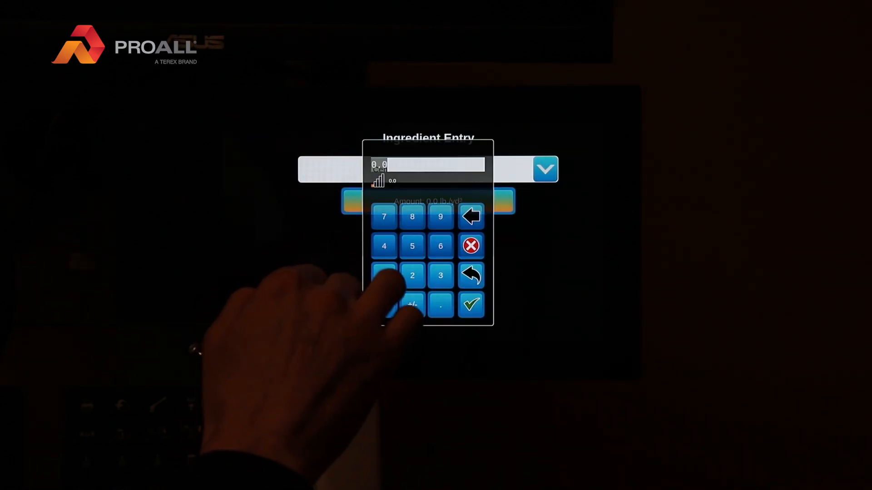
click(440, 246)
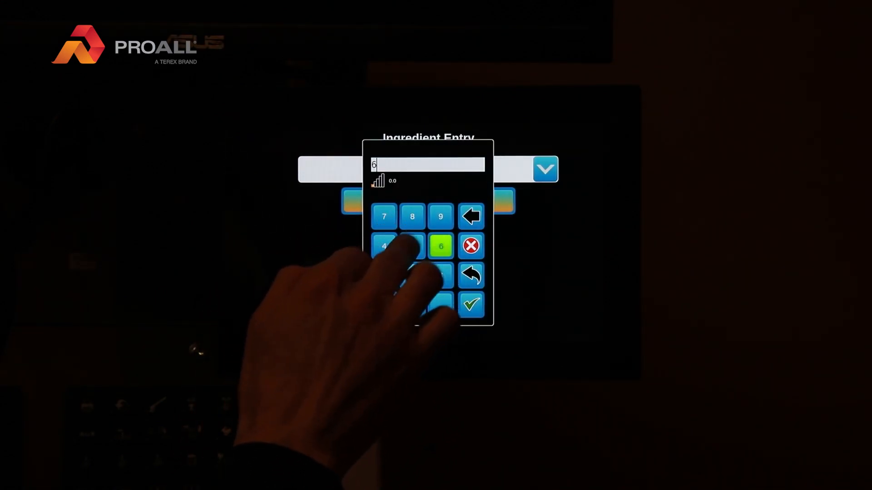
click(470, 304)
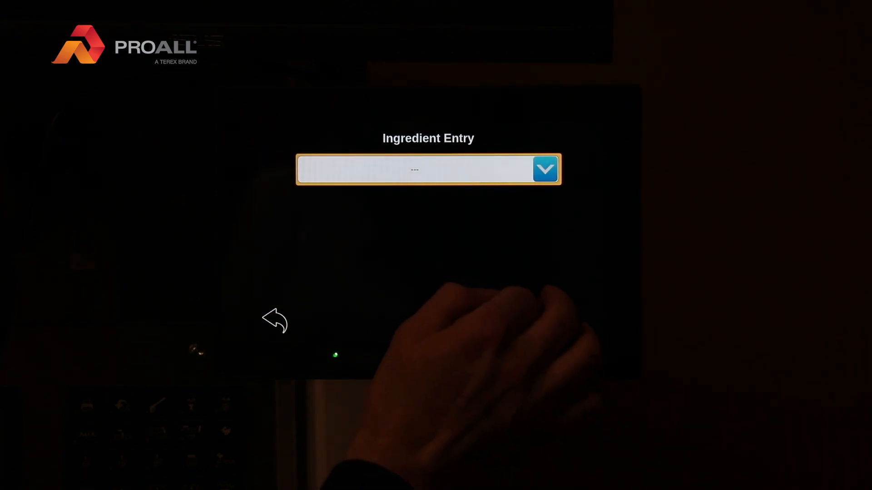
Set Water at 45.0 gal./yd³, skip Admix 1 and finish the ingredient list
click(428, 170)
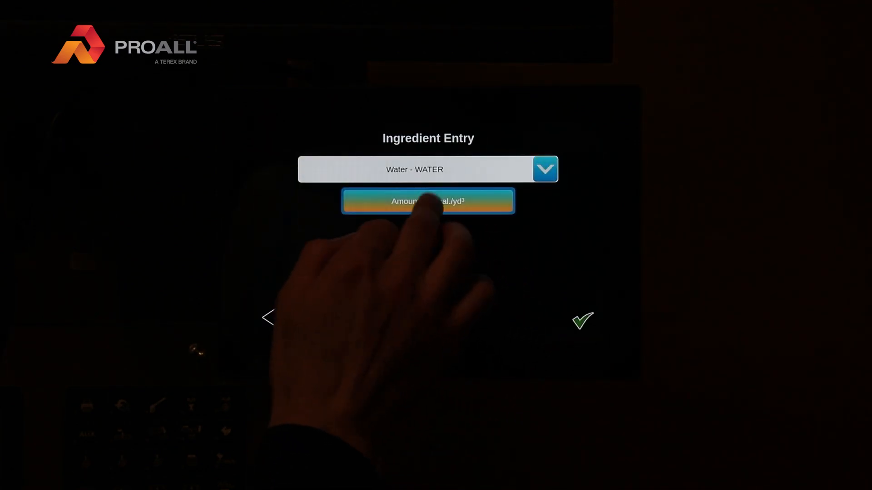
click(428, 201)
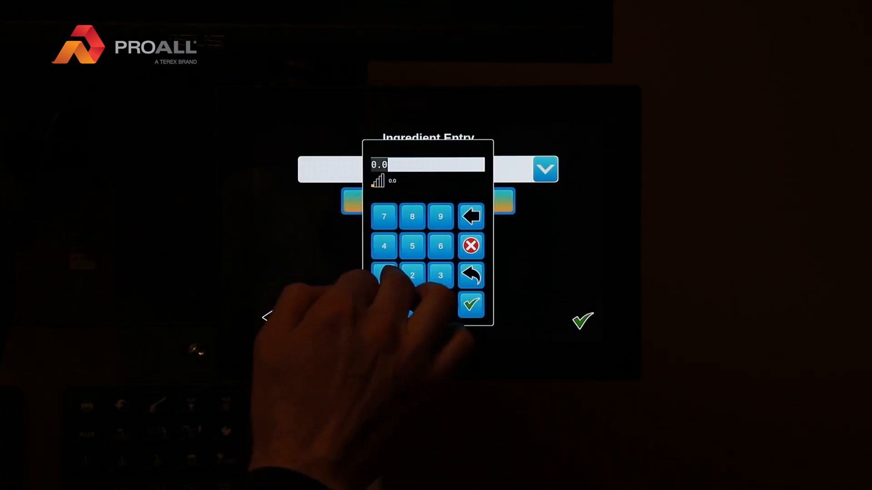
click(470, 305)
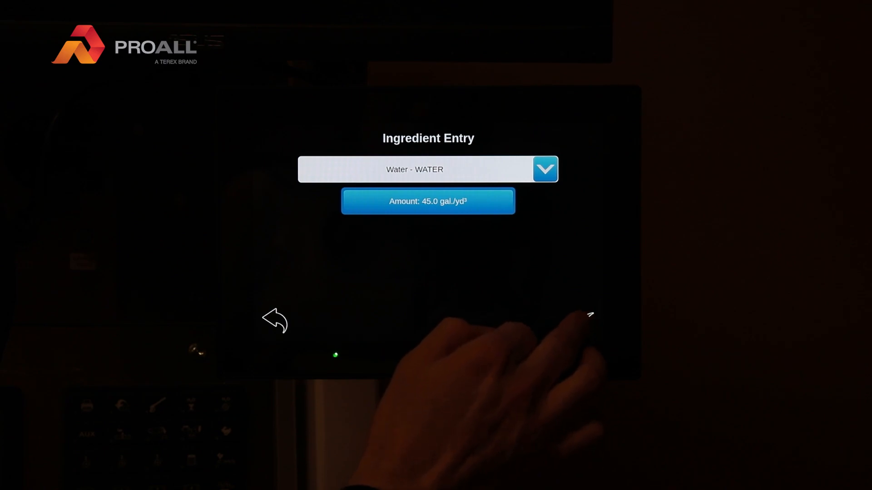
click(414, 169)
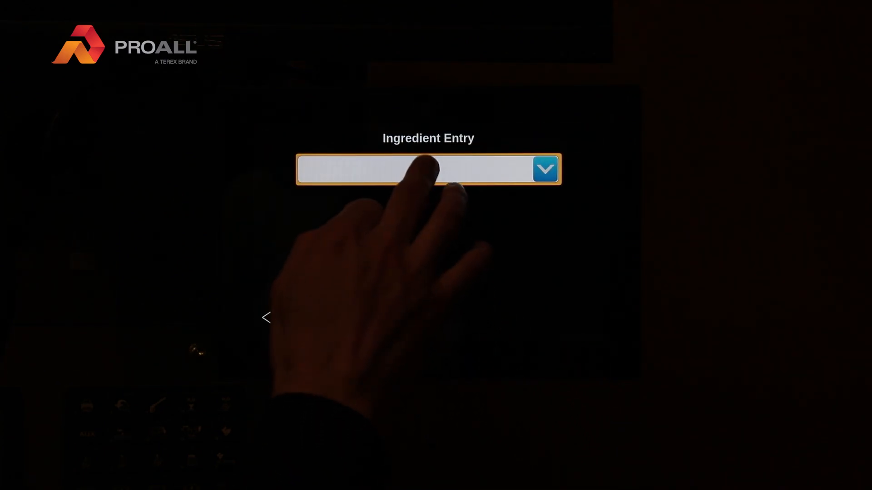
click(427, 170)
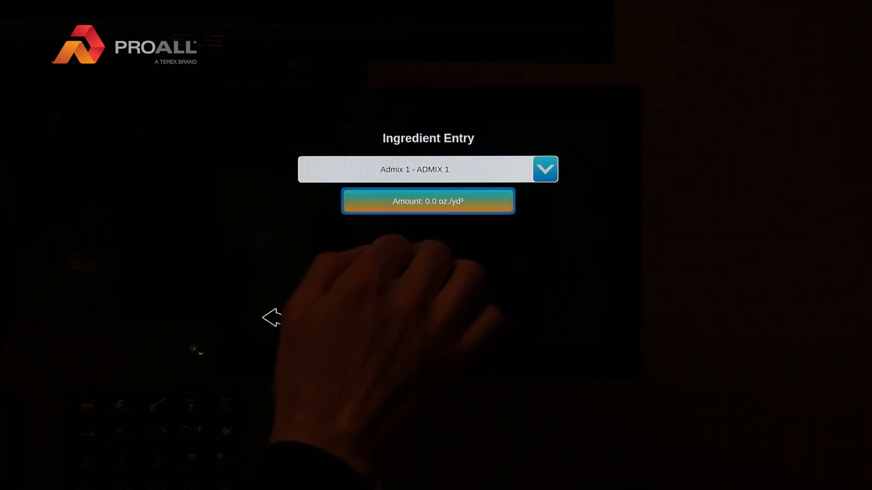
click(427, 201)
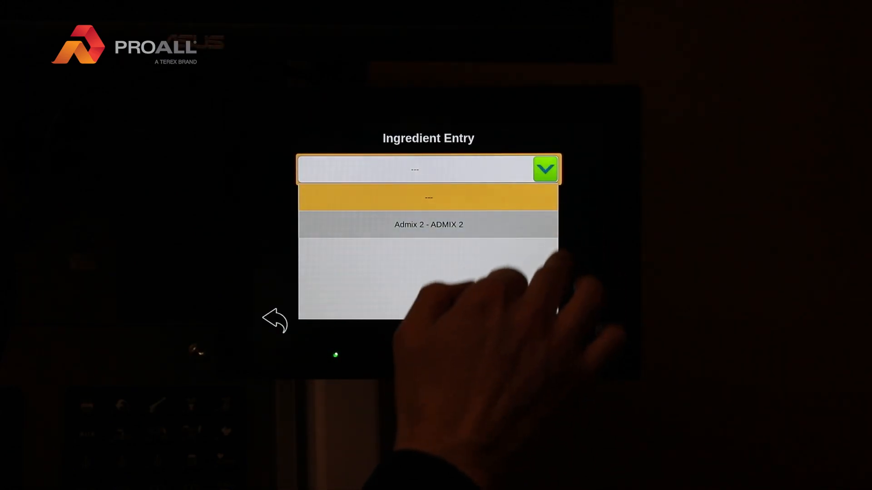
click(545, 169)
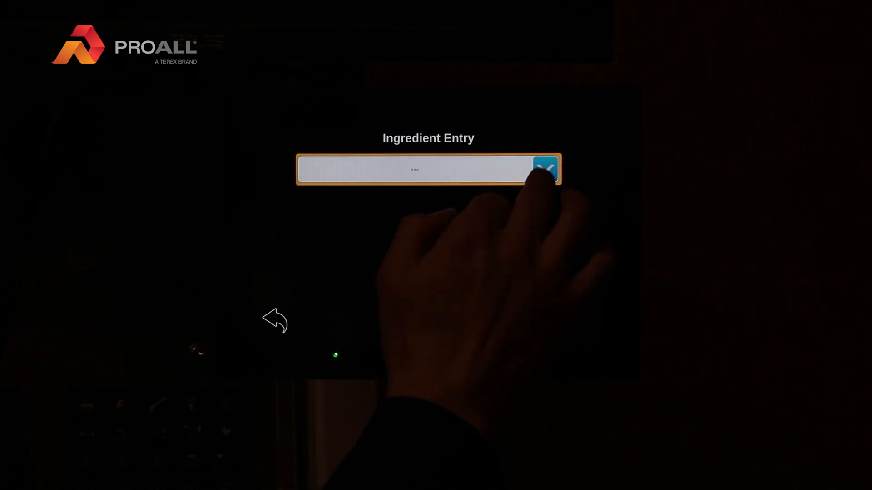
click(547, 169)
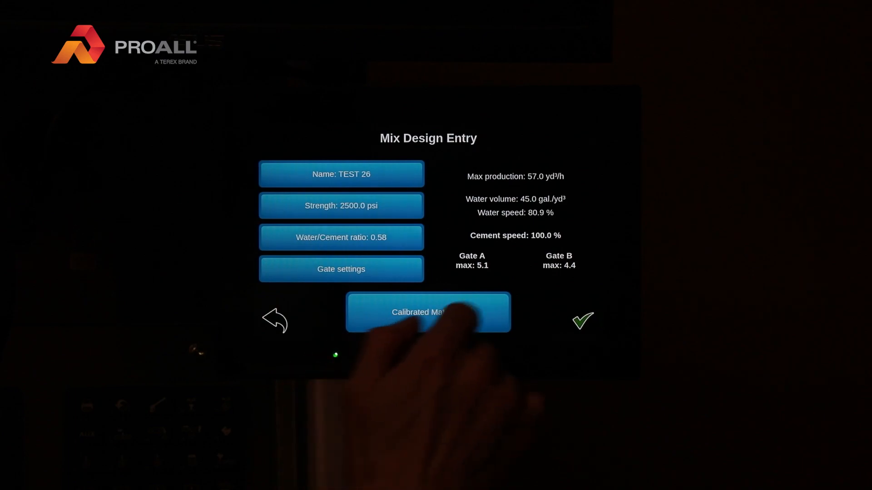
Review and save the TEST 26 mix design, landing on the main screen with no job loaded
click(340, 269)
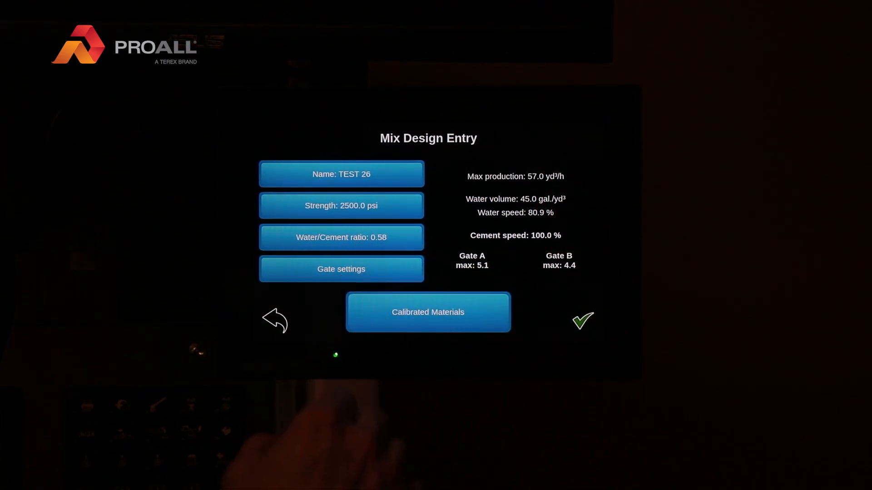
click(583, 320)
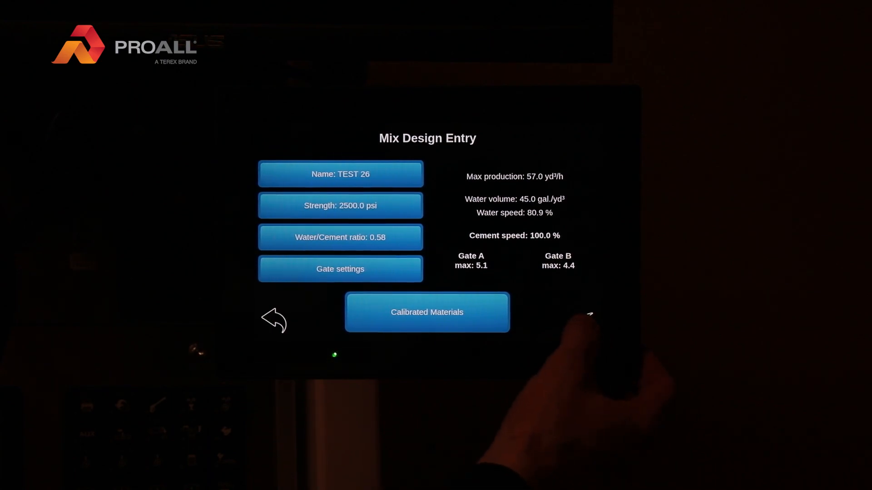
click(339, 175)
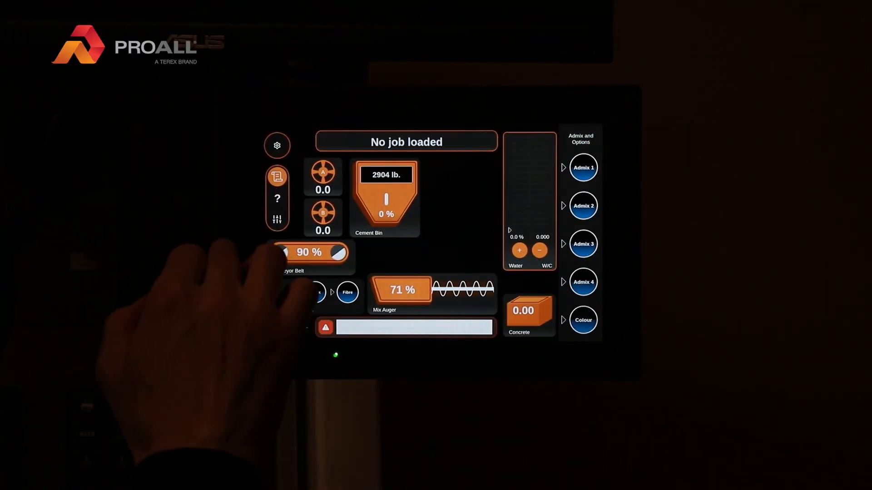
Start the queued TEST 26 - 2500.0 psi job from the Job Manager so it becomes active
click(277, 177)
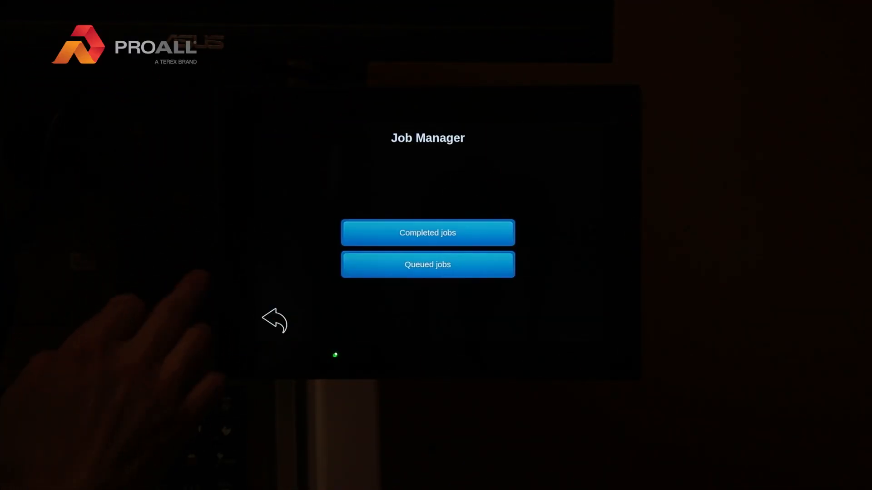
click(426, 264)
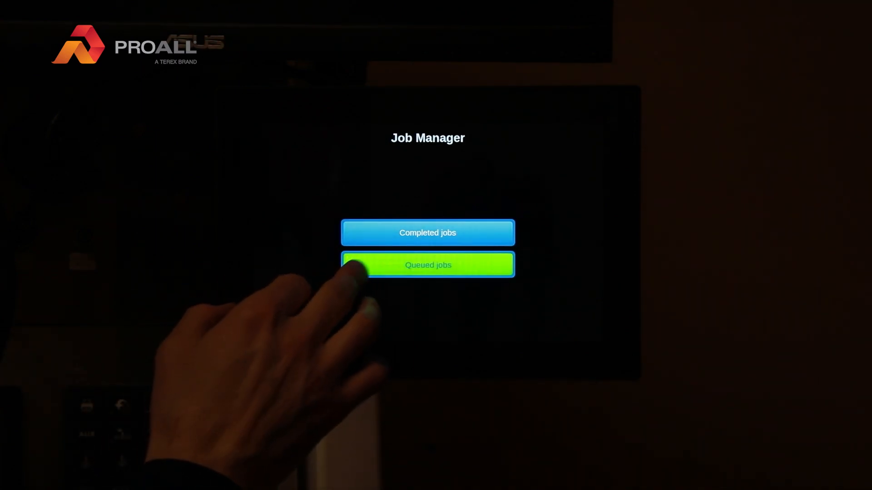
click(427, 264)
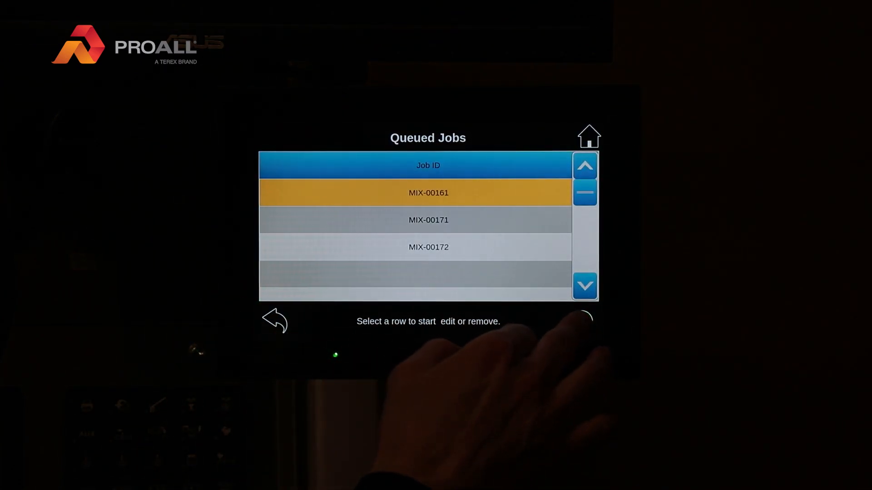
click(428, 193)
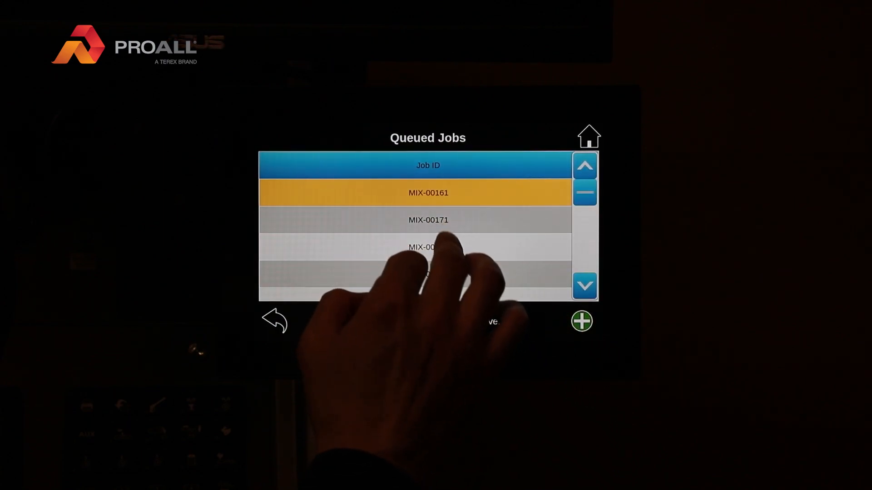
click(428, 192)
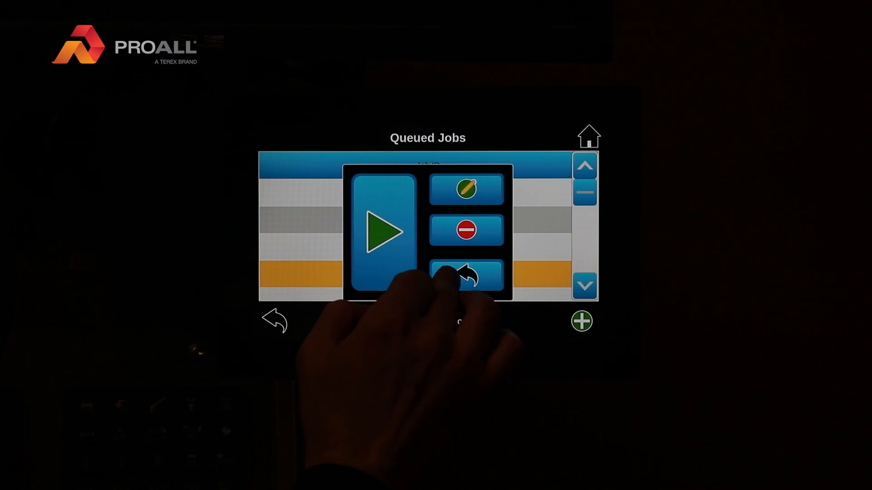
click(385, 232)
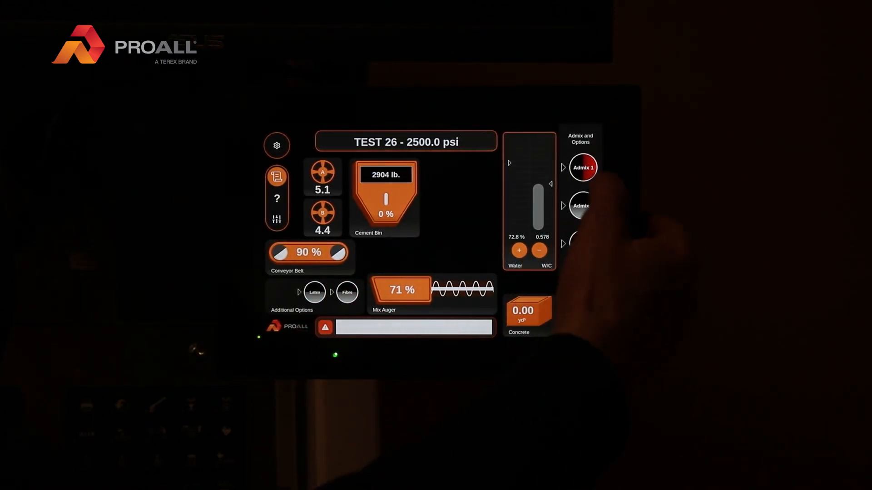
End the TEST 26 job from Poured Concrete, confirm resetting totals and saving, and reach the Job Manager
click(583, 167)
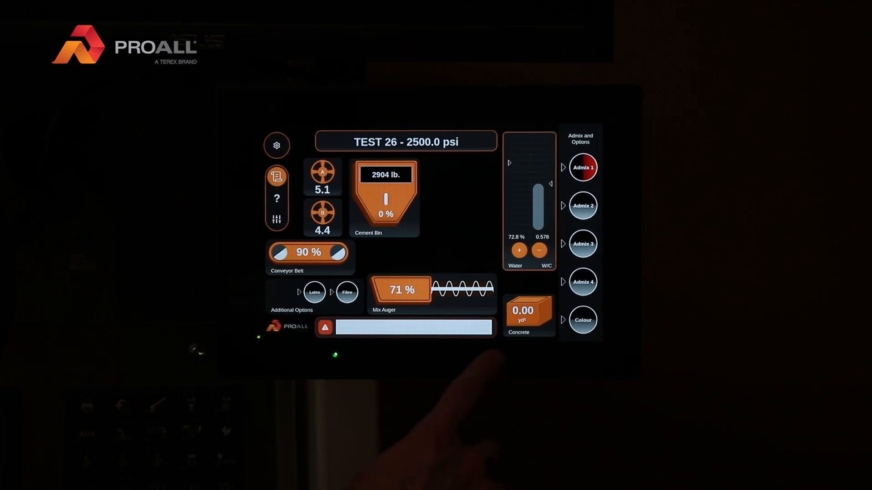
click(527, 315)
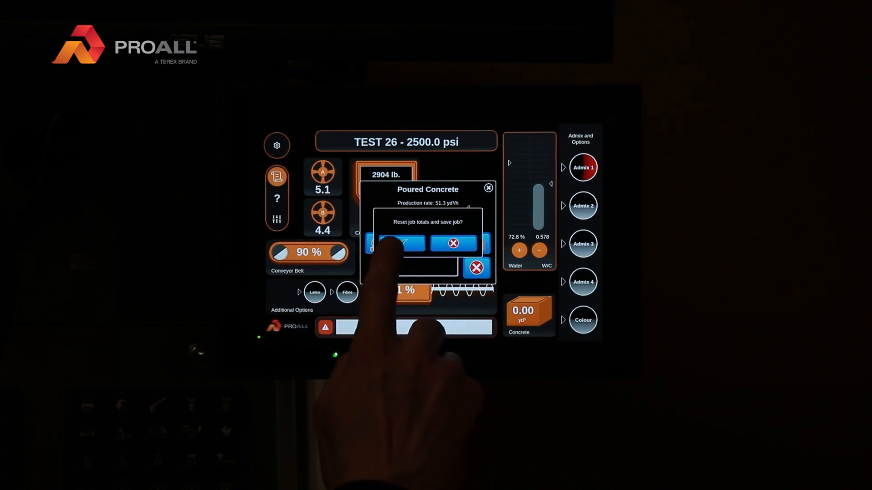
click(397, 243)
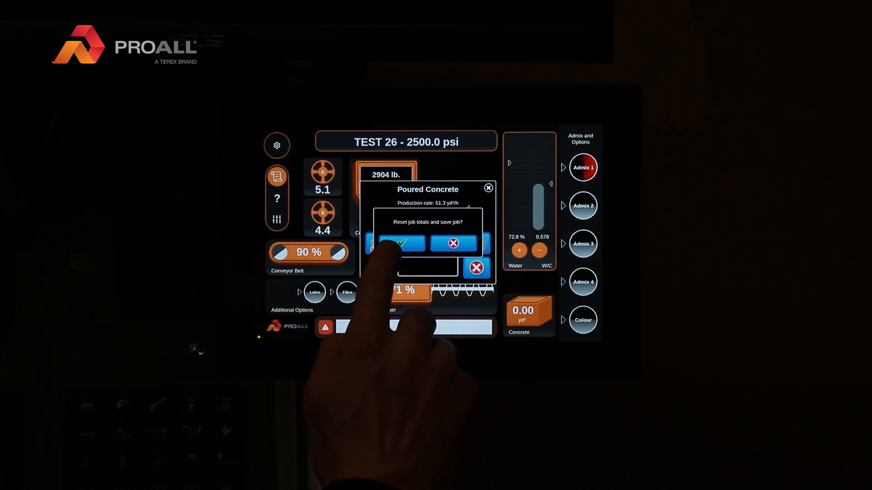
click(399, 243)
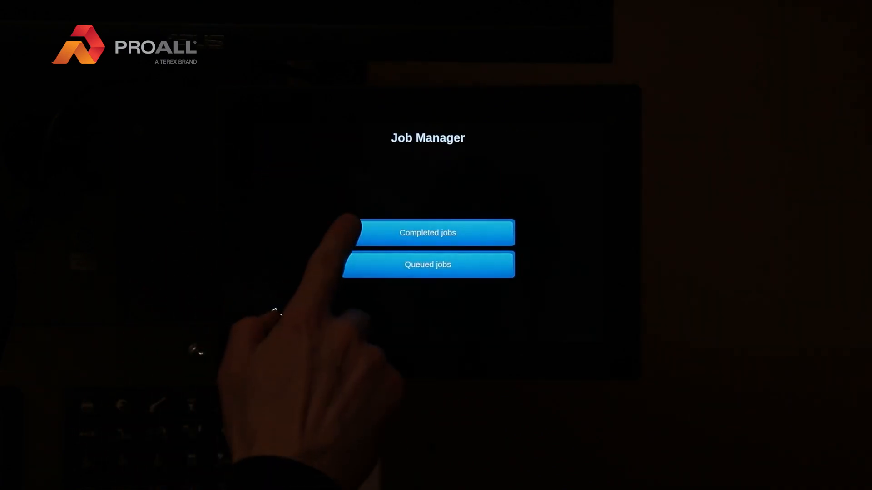
View completed job MIX-00173 for TEST 26, return to the list and open older job MIX-00147
click(427, 232)
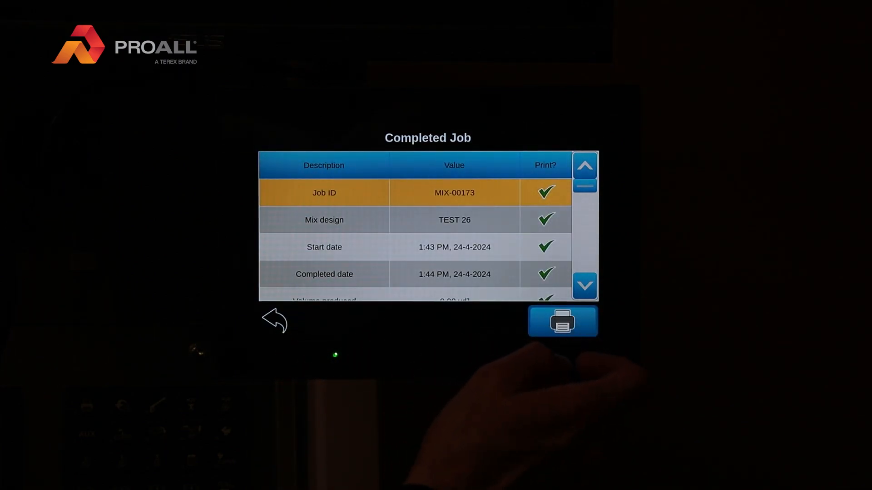
click(273, 321)
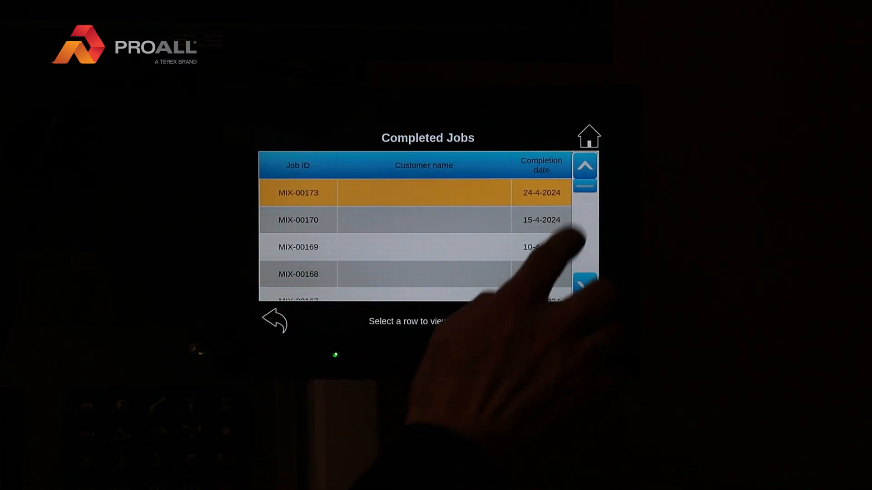
click(584, 284)
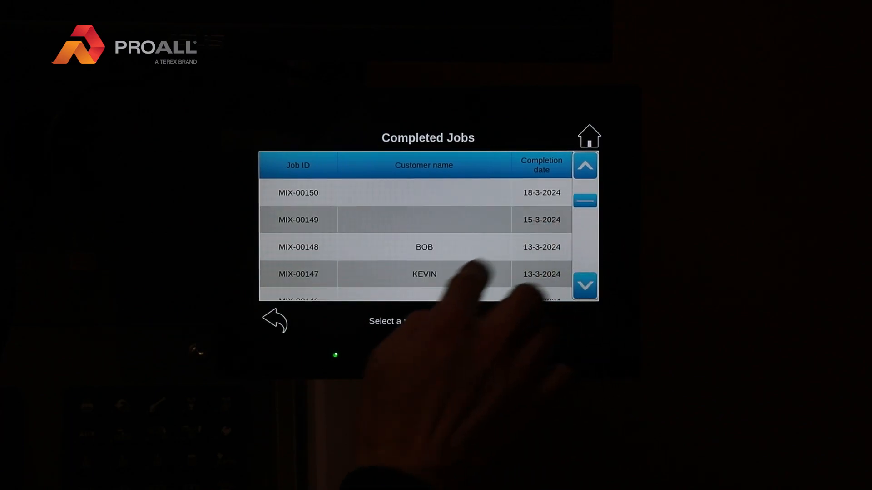
click(424, 273)
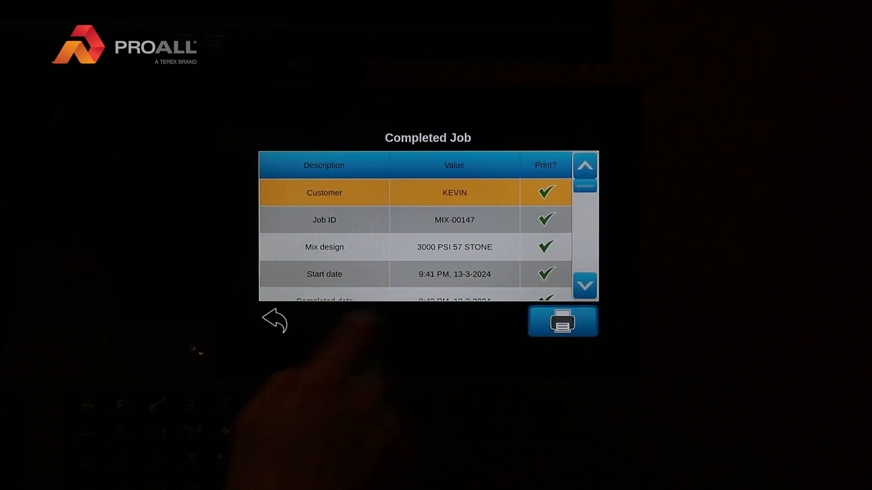